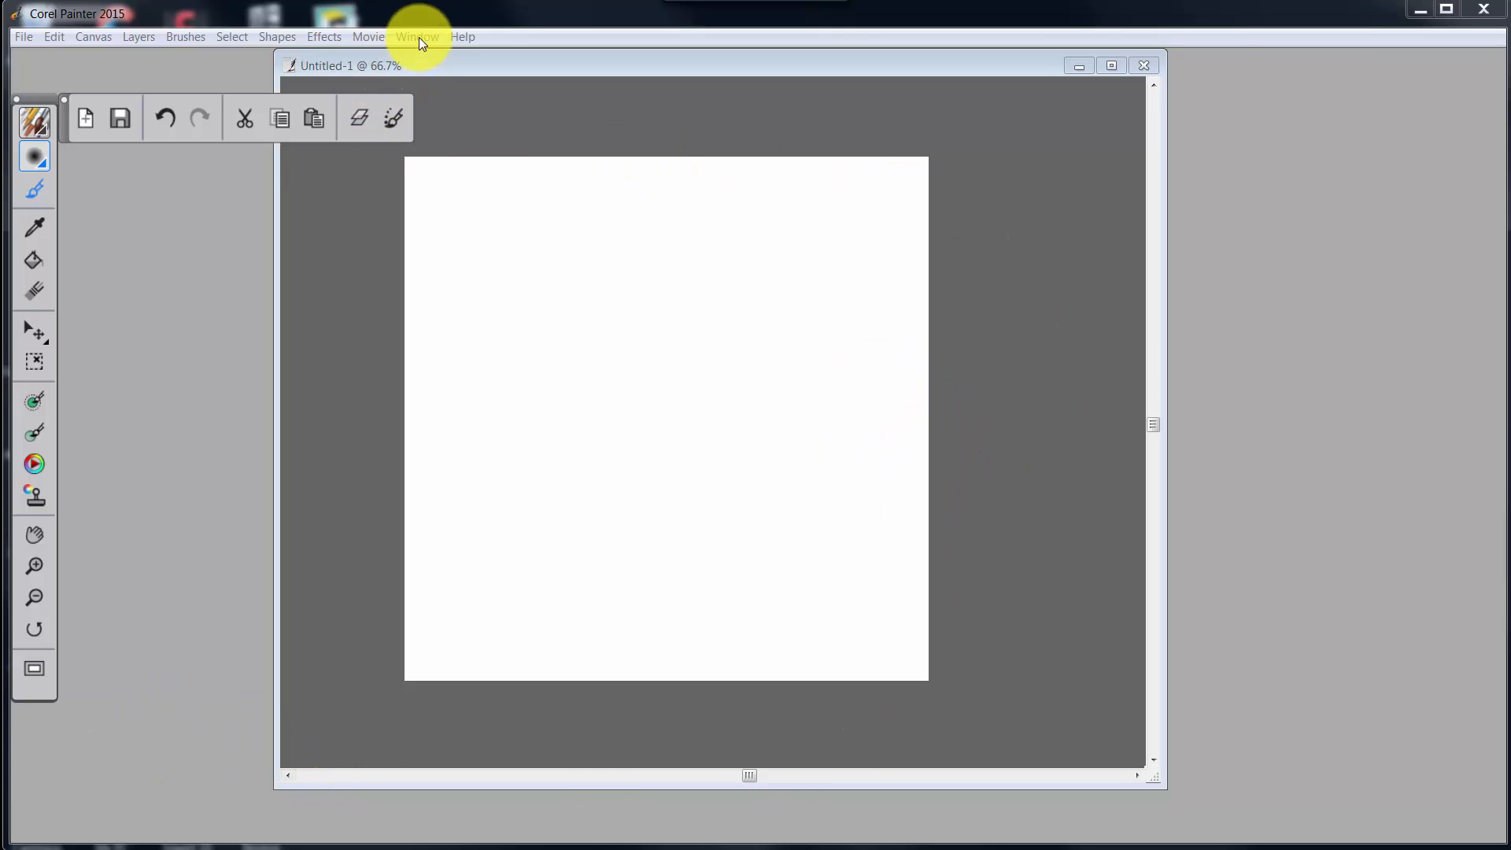
- Show the Arrange Palettes submenu listing Skip's Default and Skip's Watercolor layouts
left_click(417, 37)
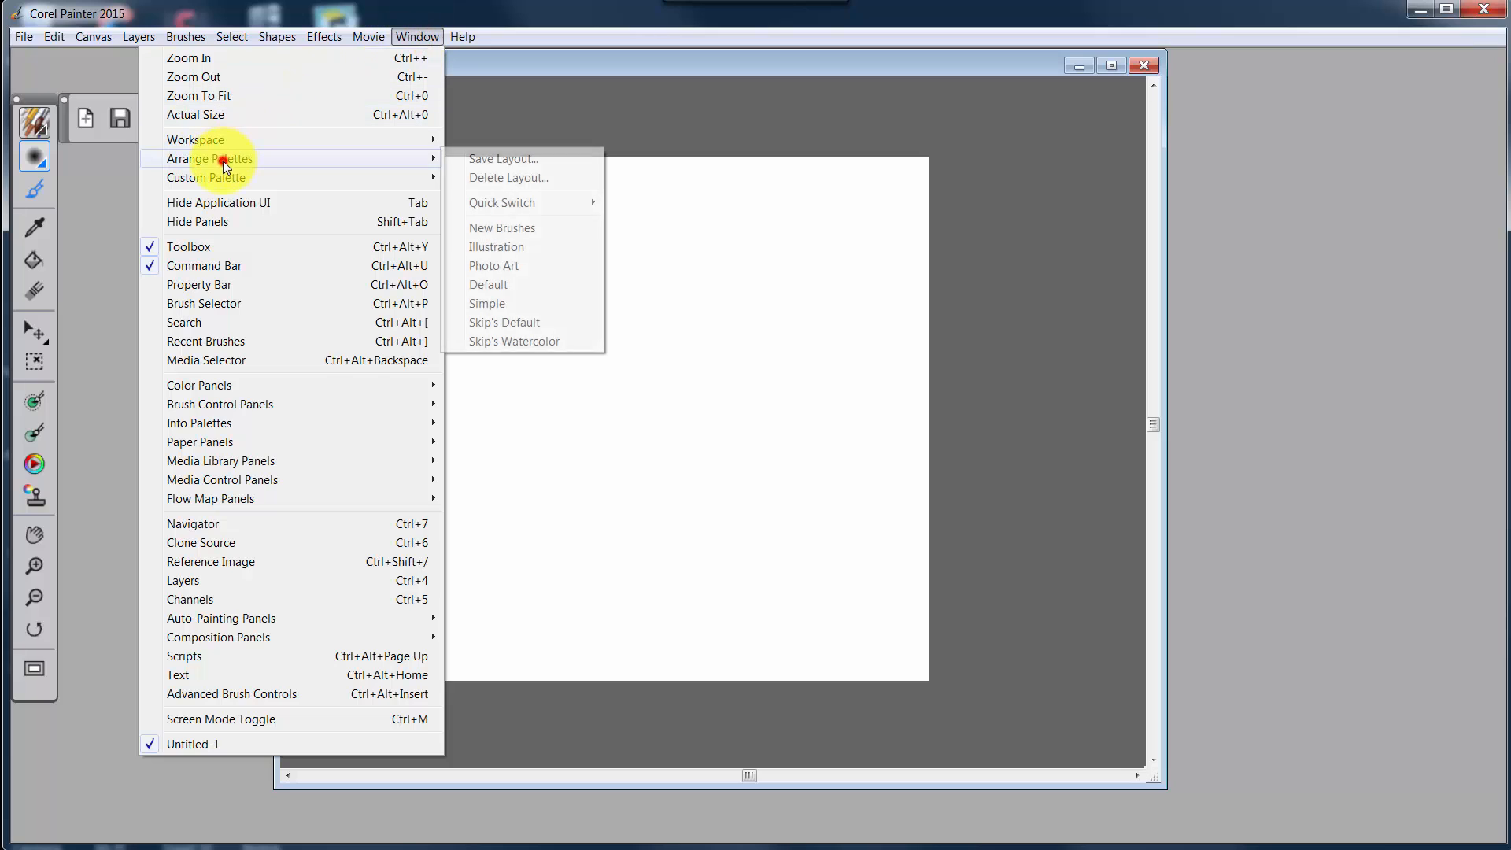
mouse_move(514, 341)
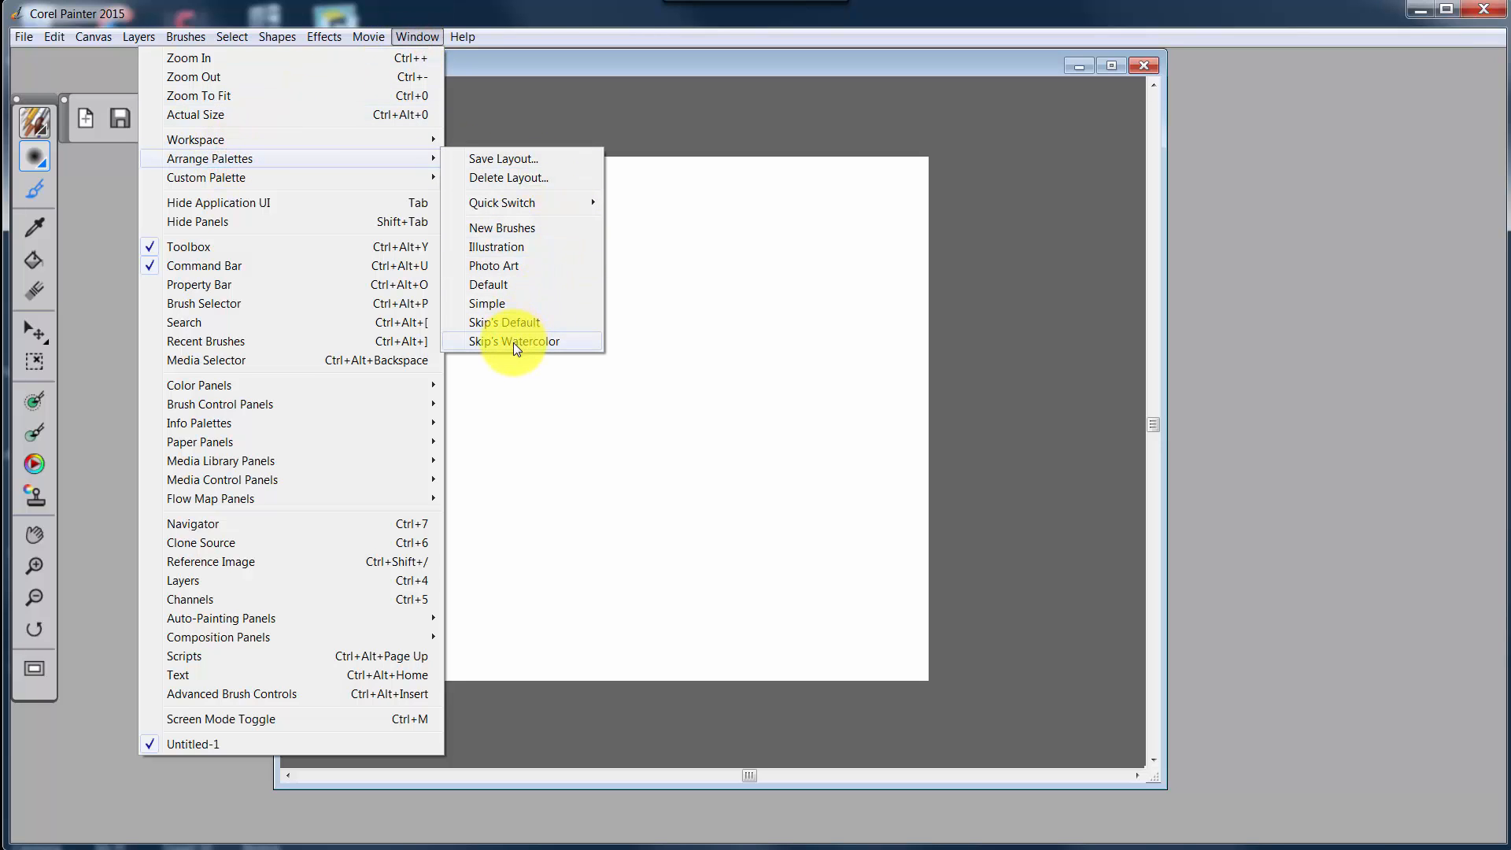
- Apply Skip's Watercolor, showing watercolor commands and the Little Sky Brushes panel
left_click(516, 340)
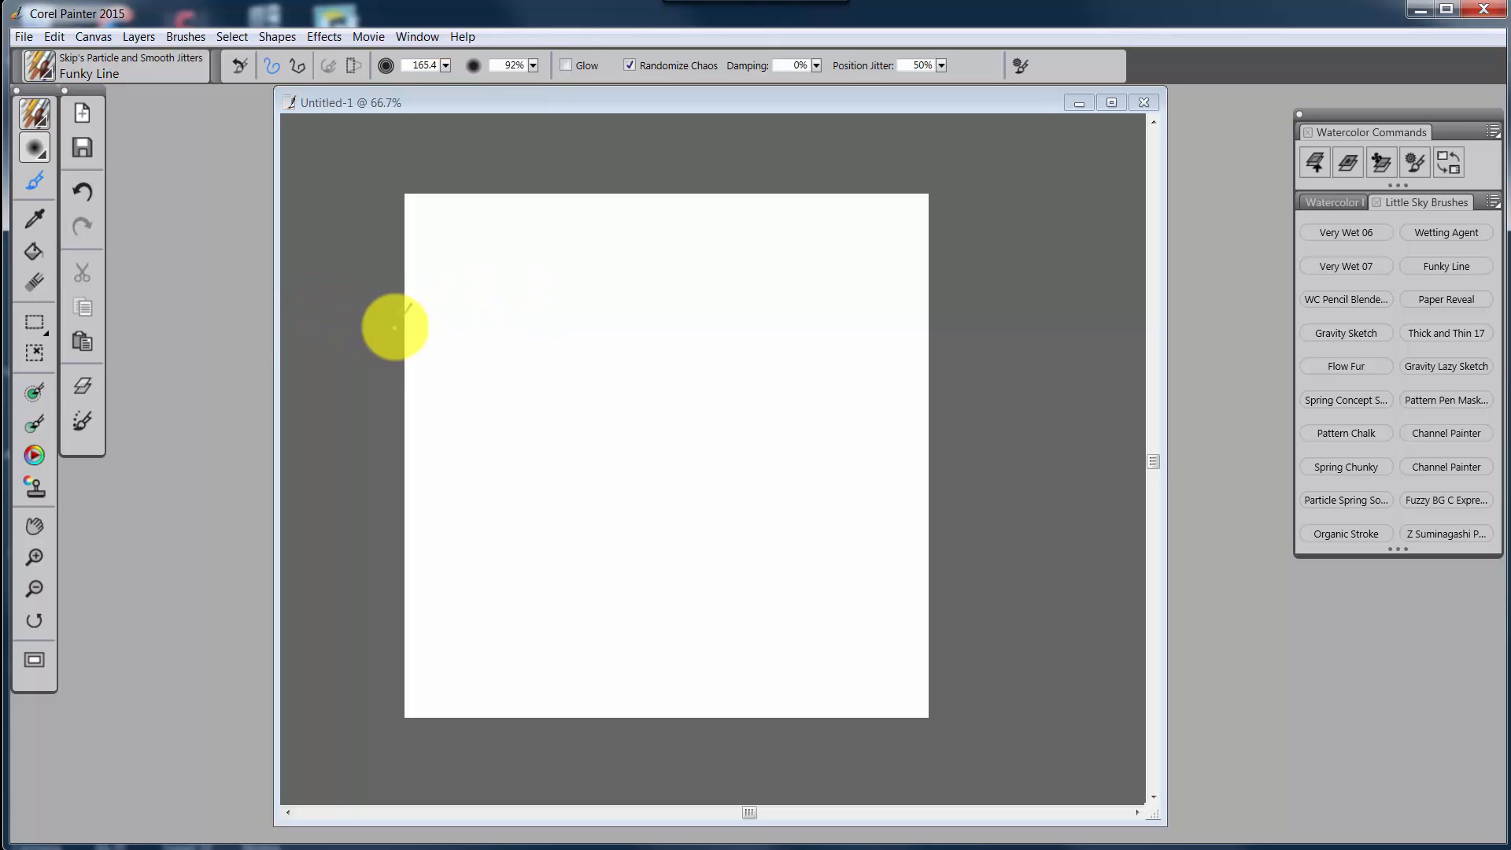
mouse_move(86, 94)
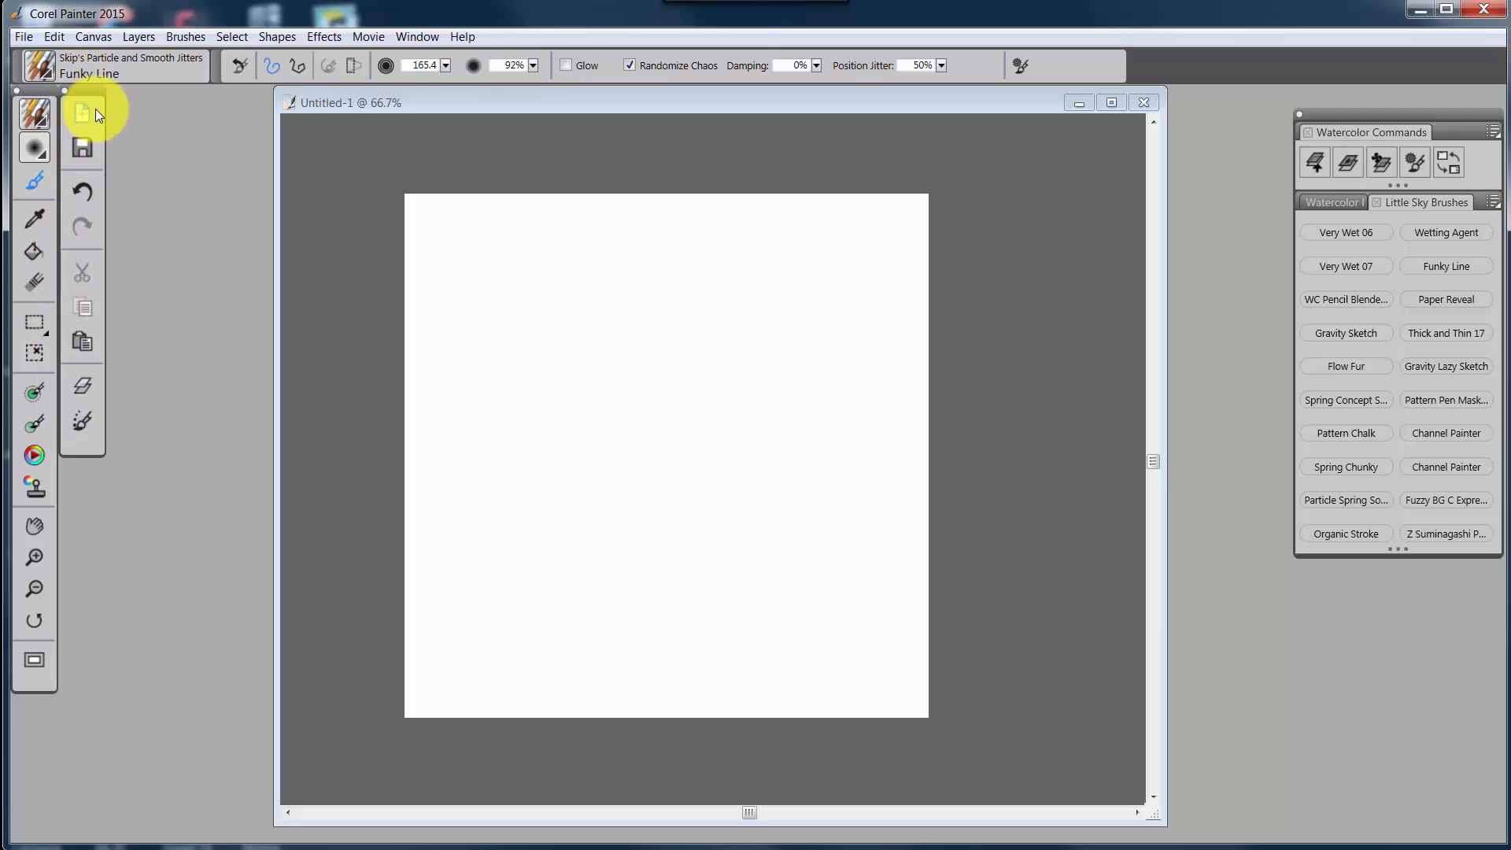
mouse_move(82, 568)
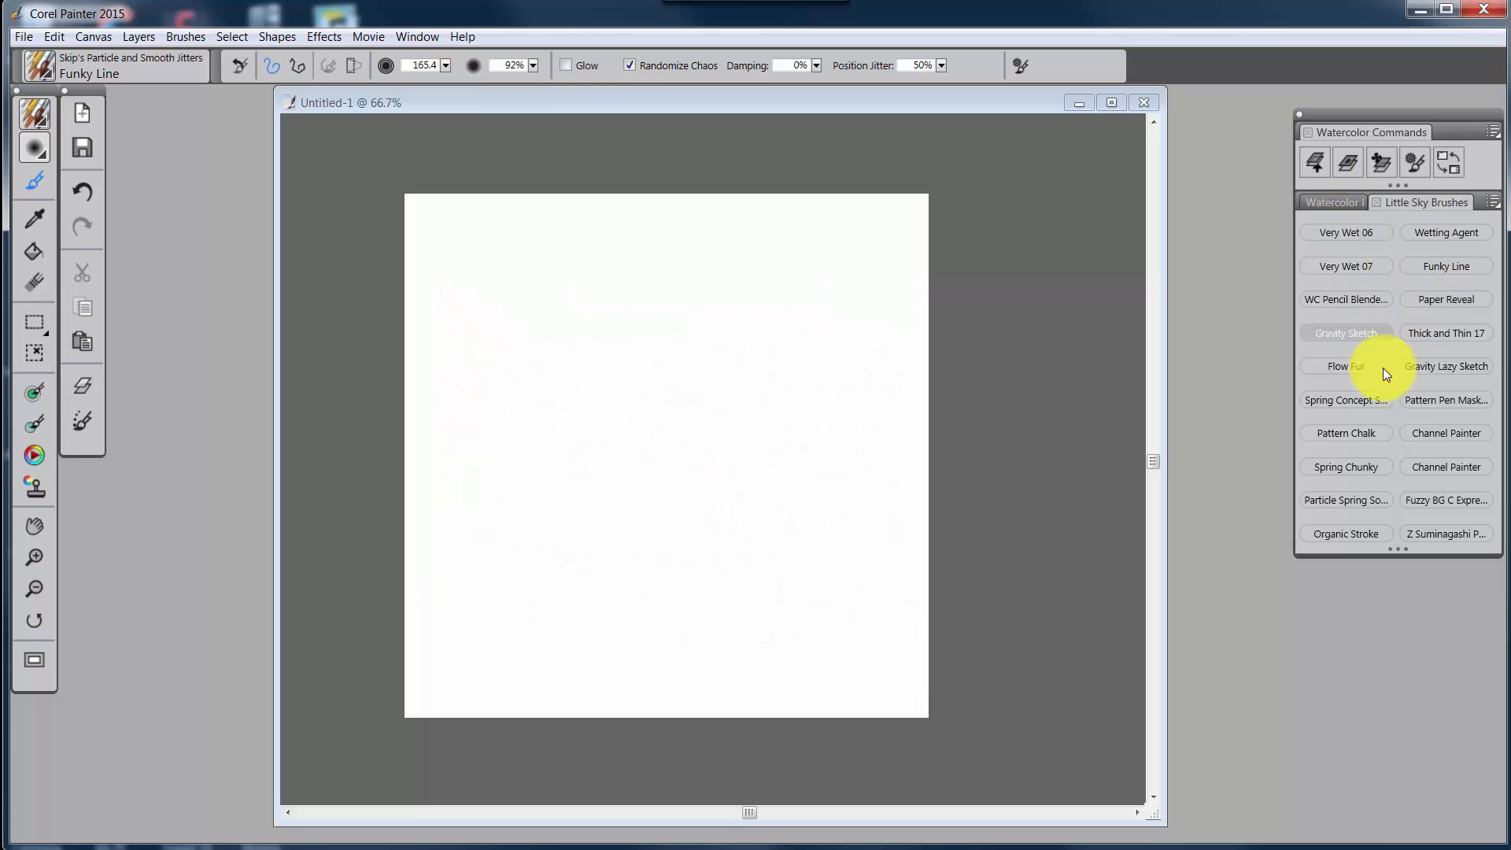
mouse_move(1430, 398)
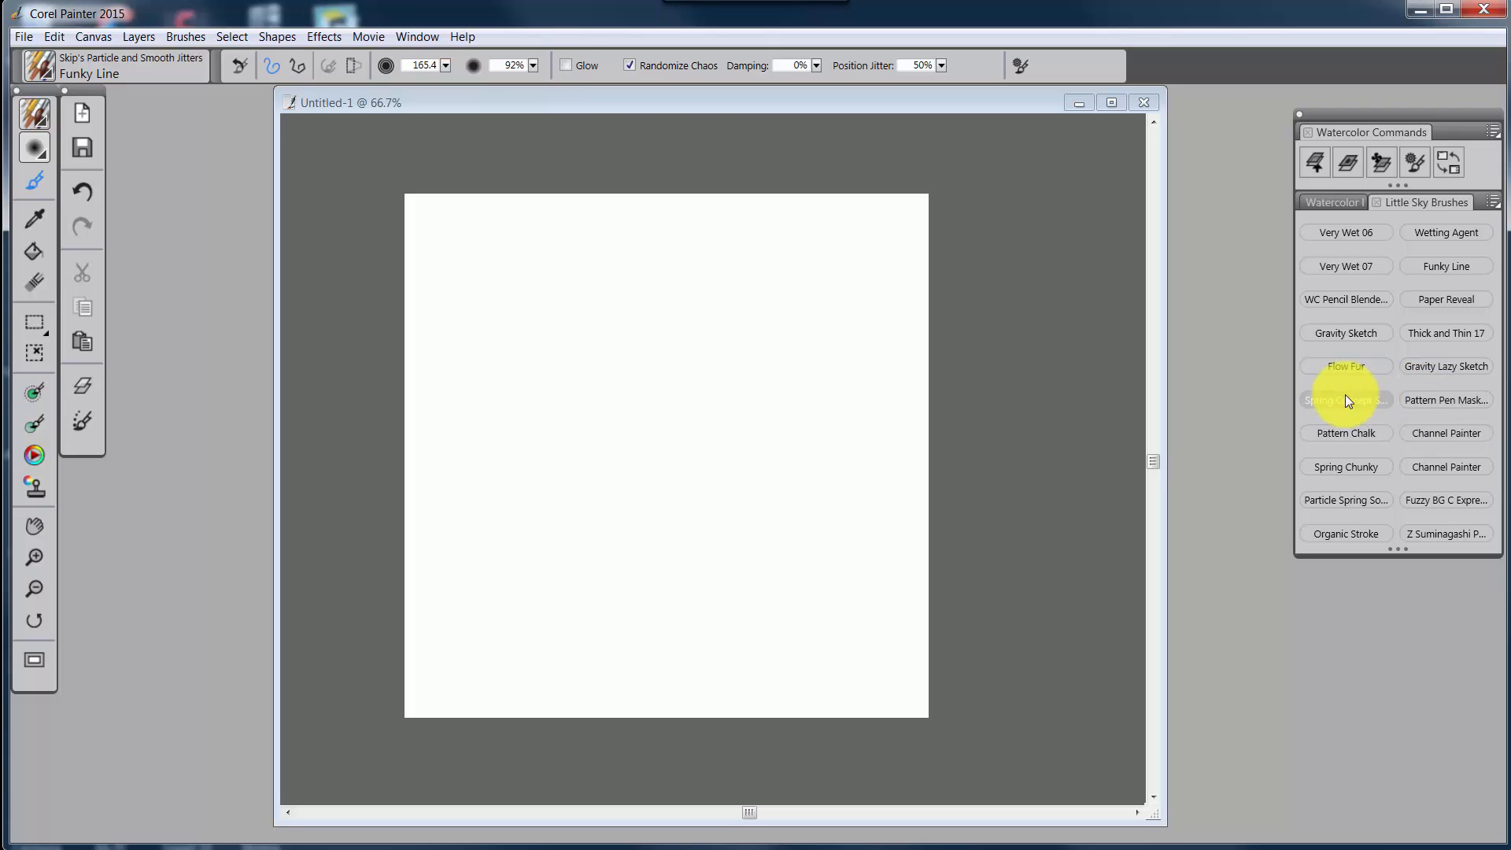
mouse_move(1318, 162)
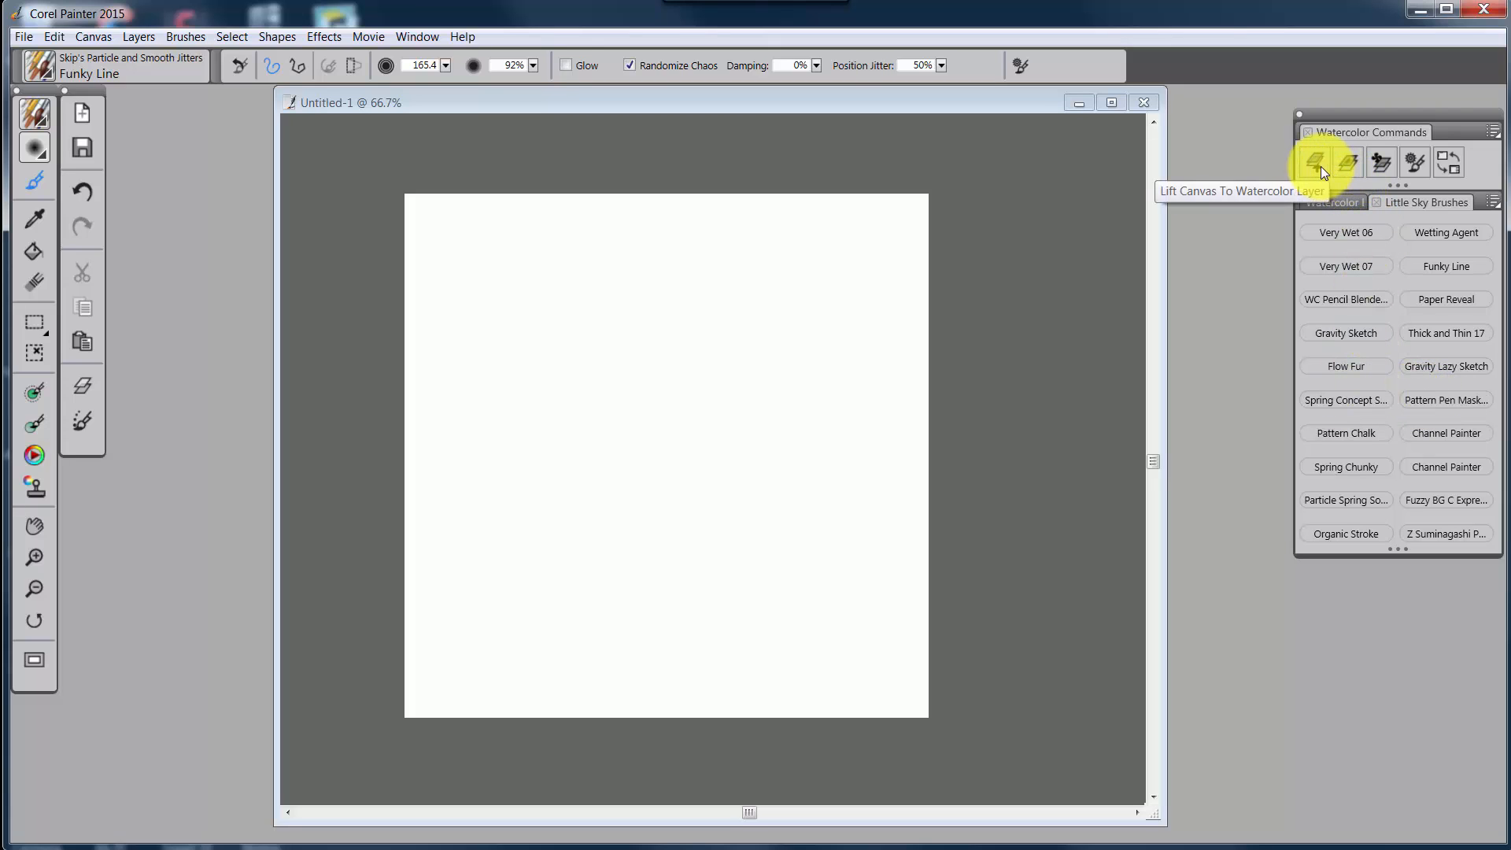
mouse_move(1416, 164)
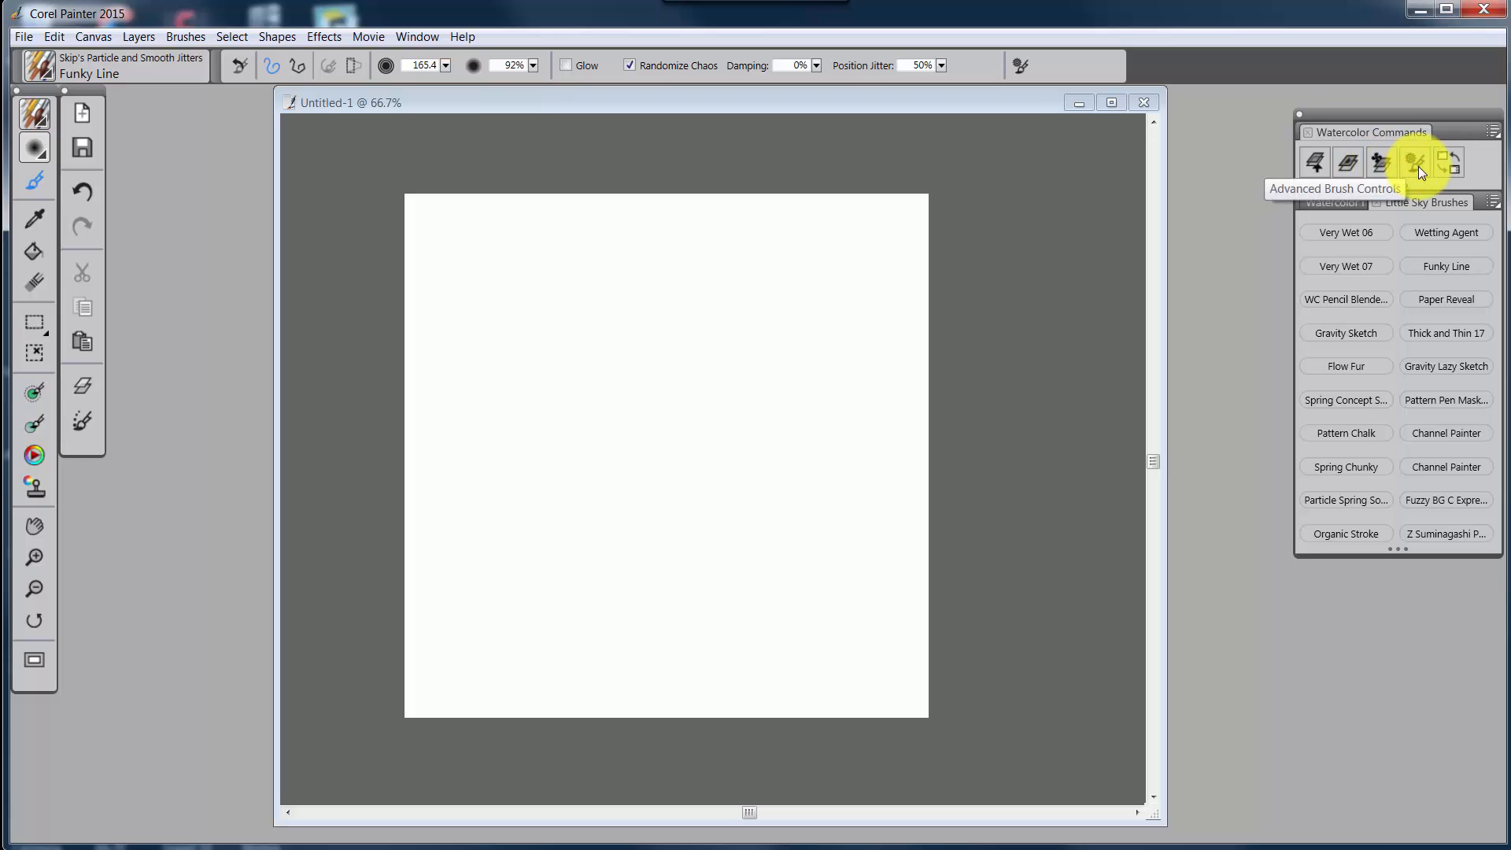
mouse_move(1315, 162)
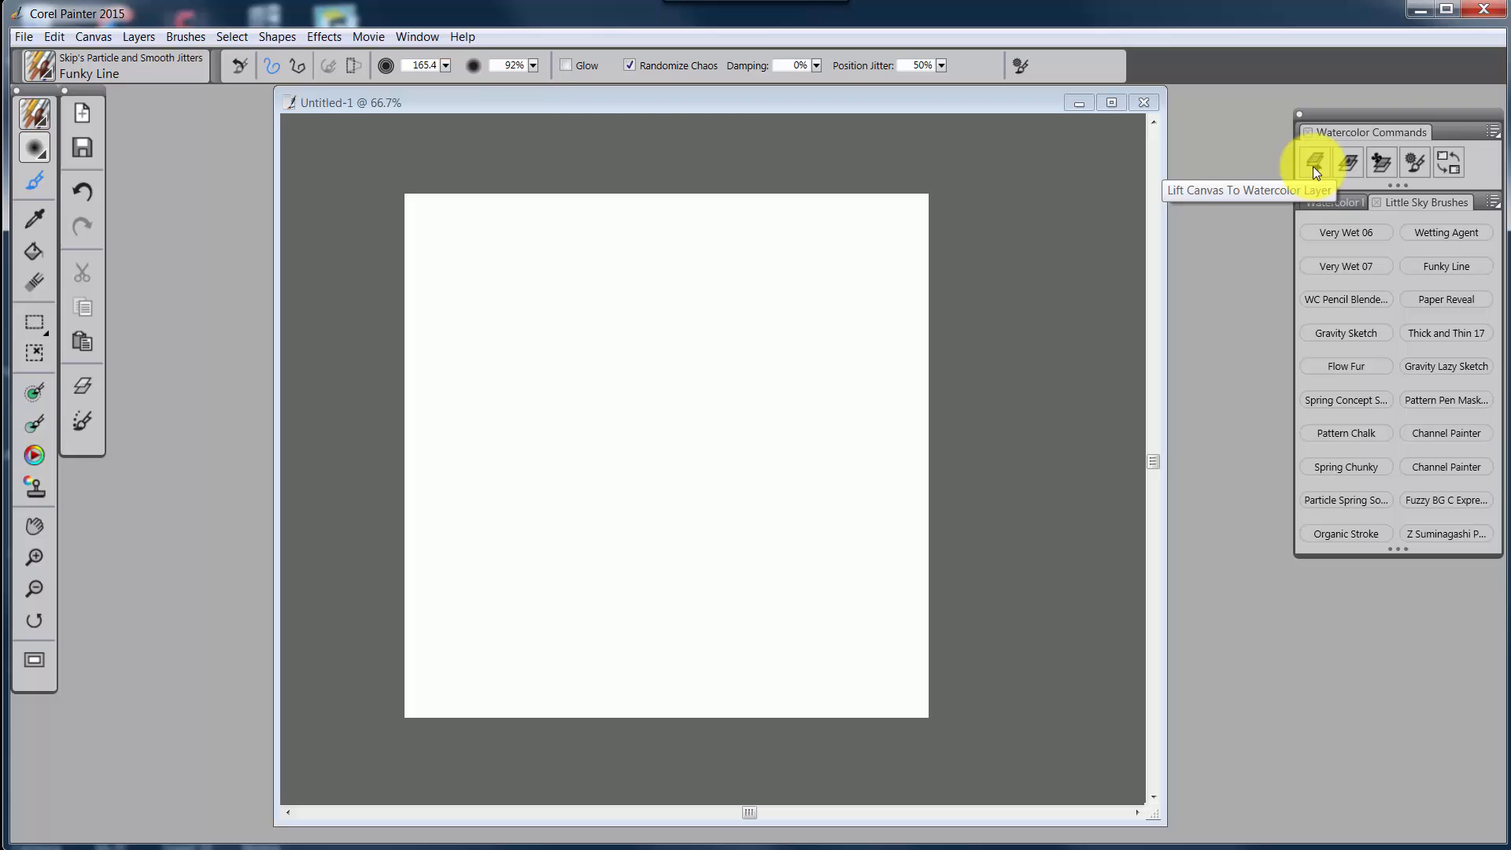
mouse_move(1381, 161)
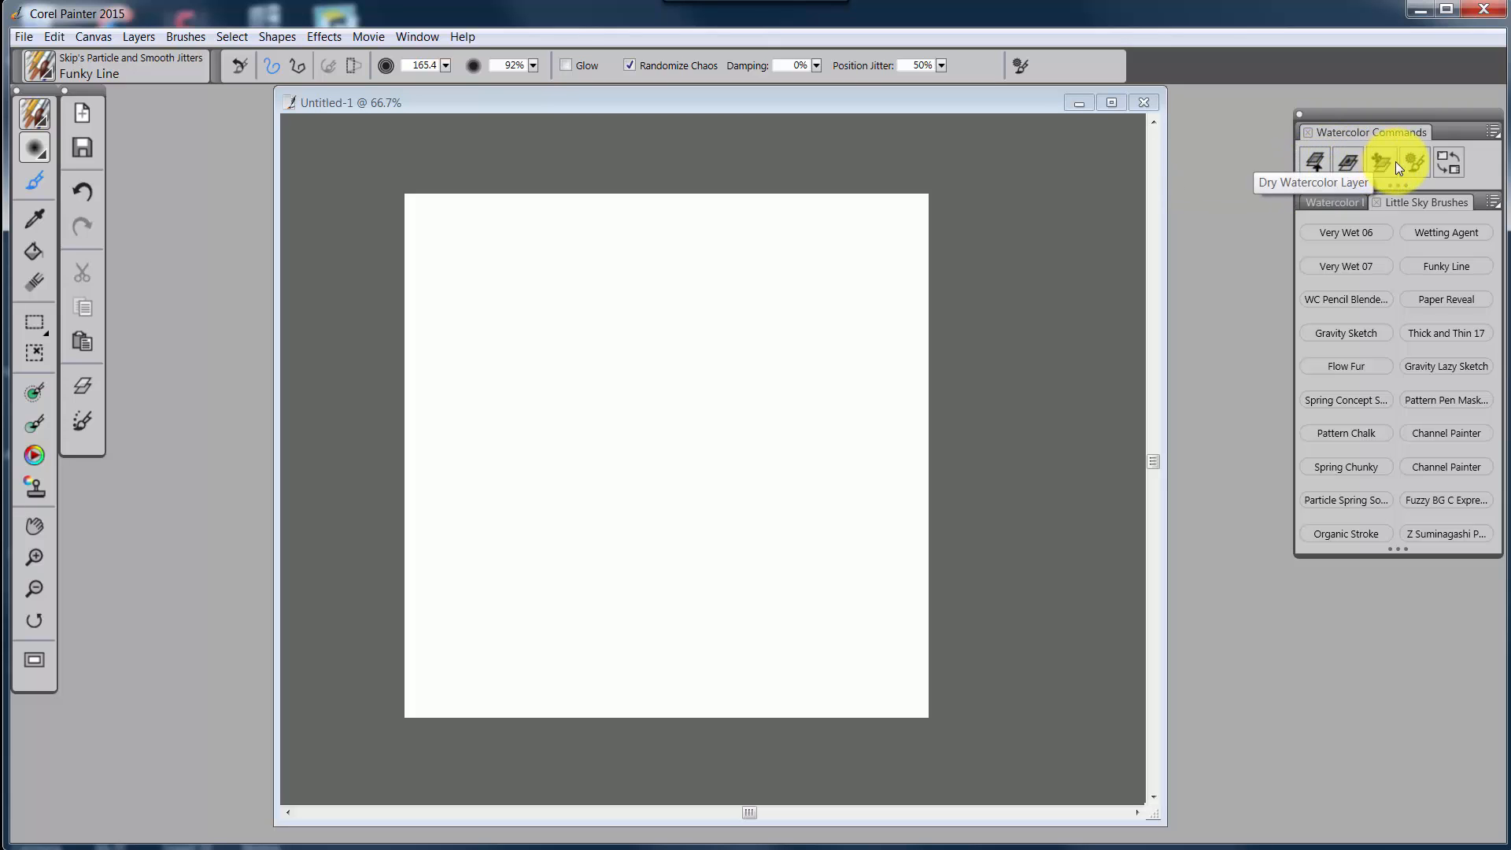
mouse_move(1314, 161)
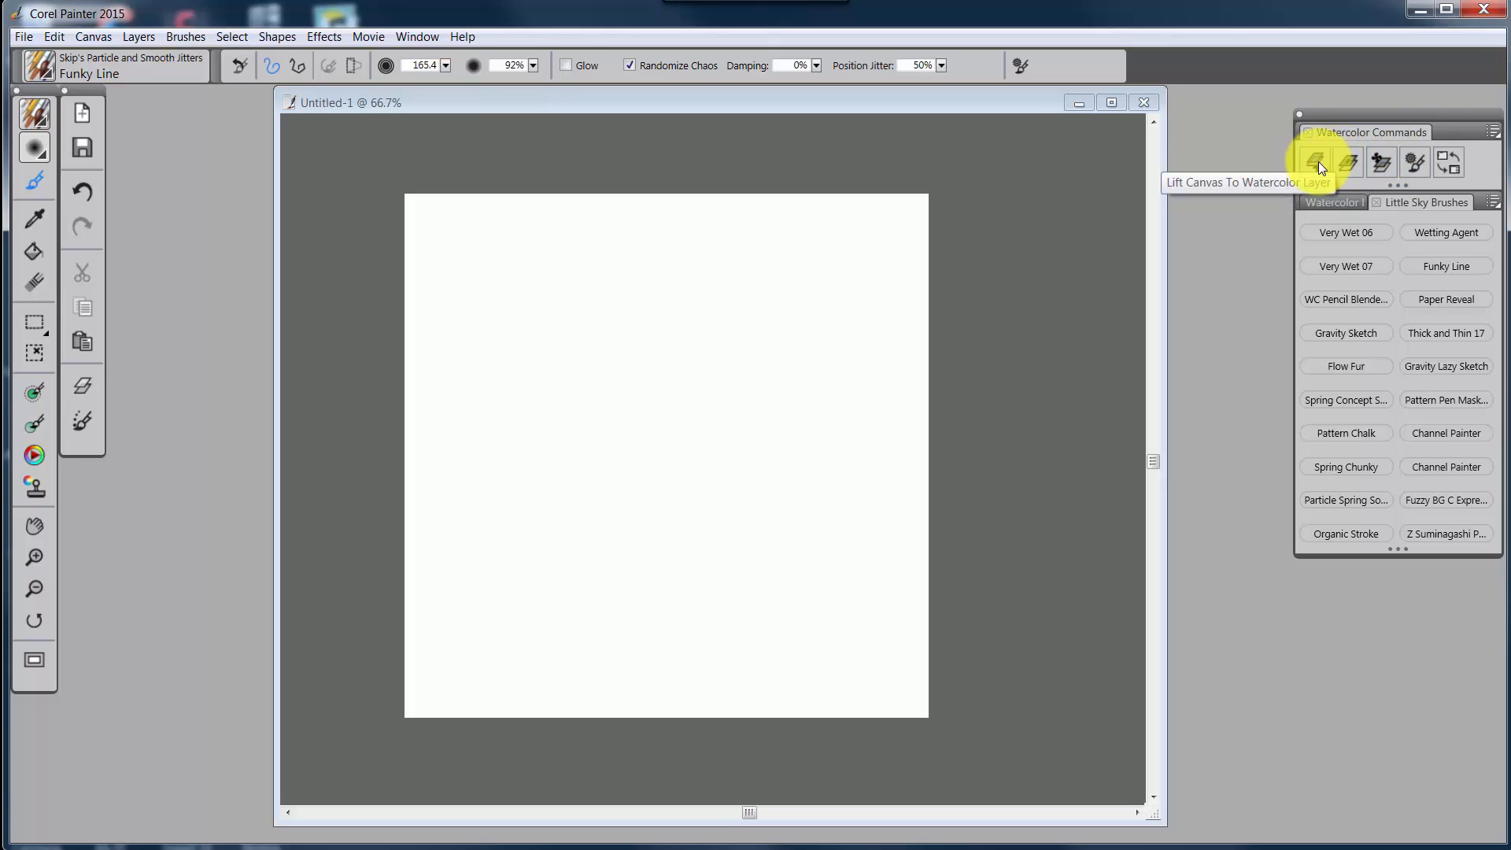
mouse_move(1359, 162)
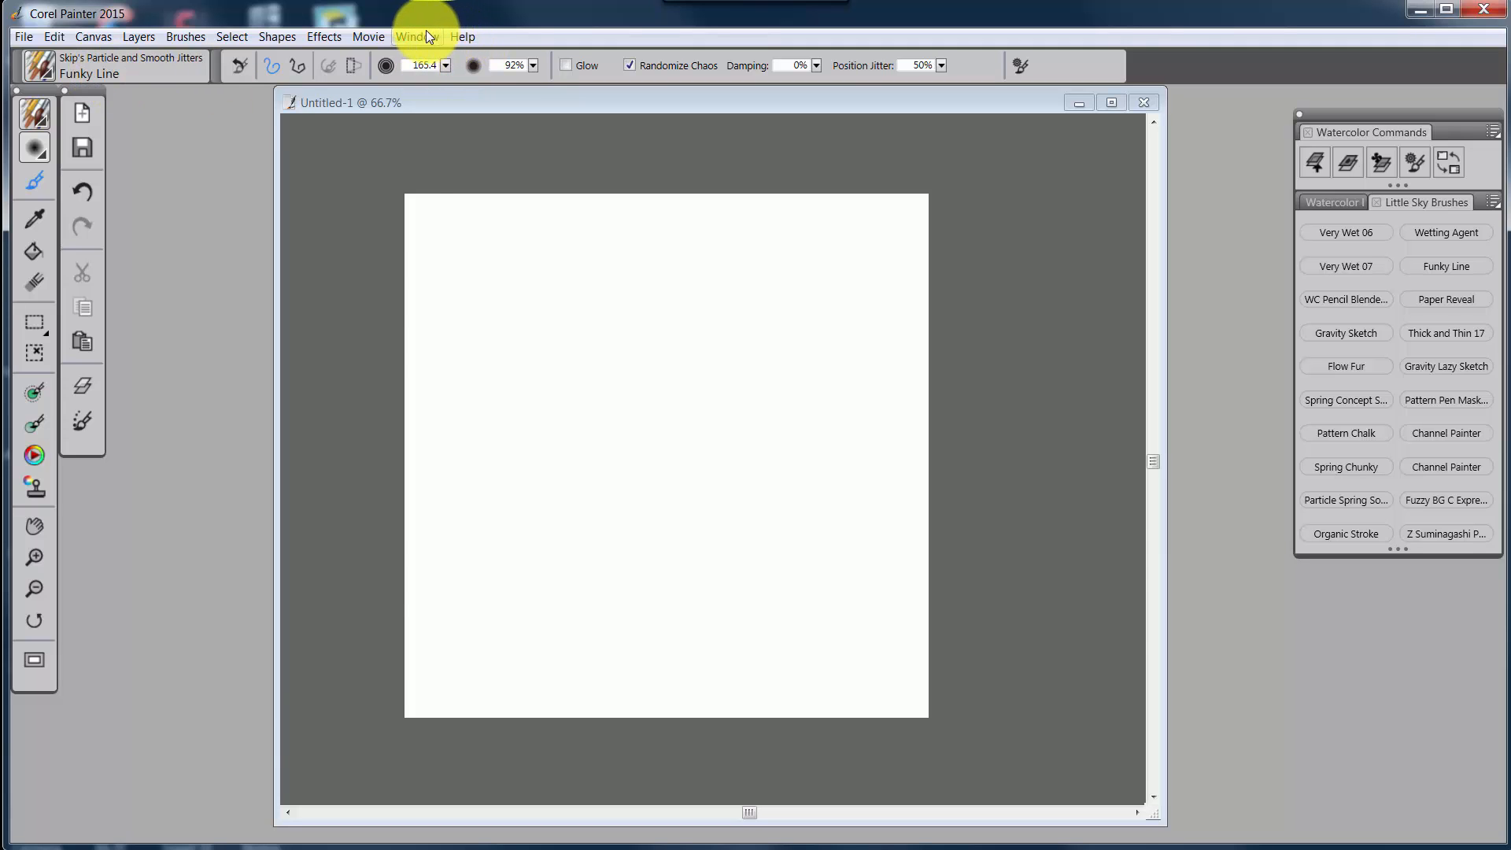
left_click(416, 37)
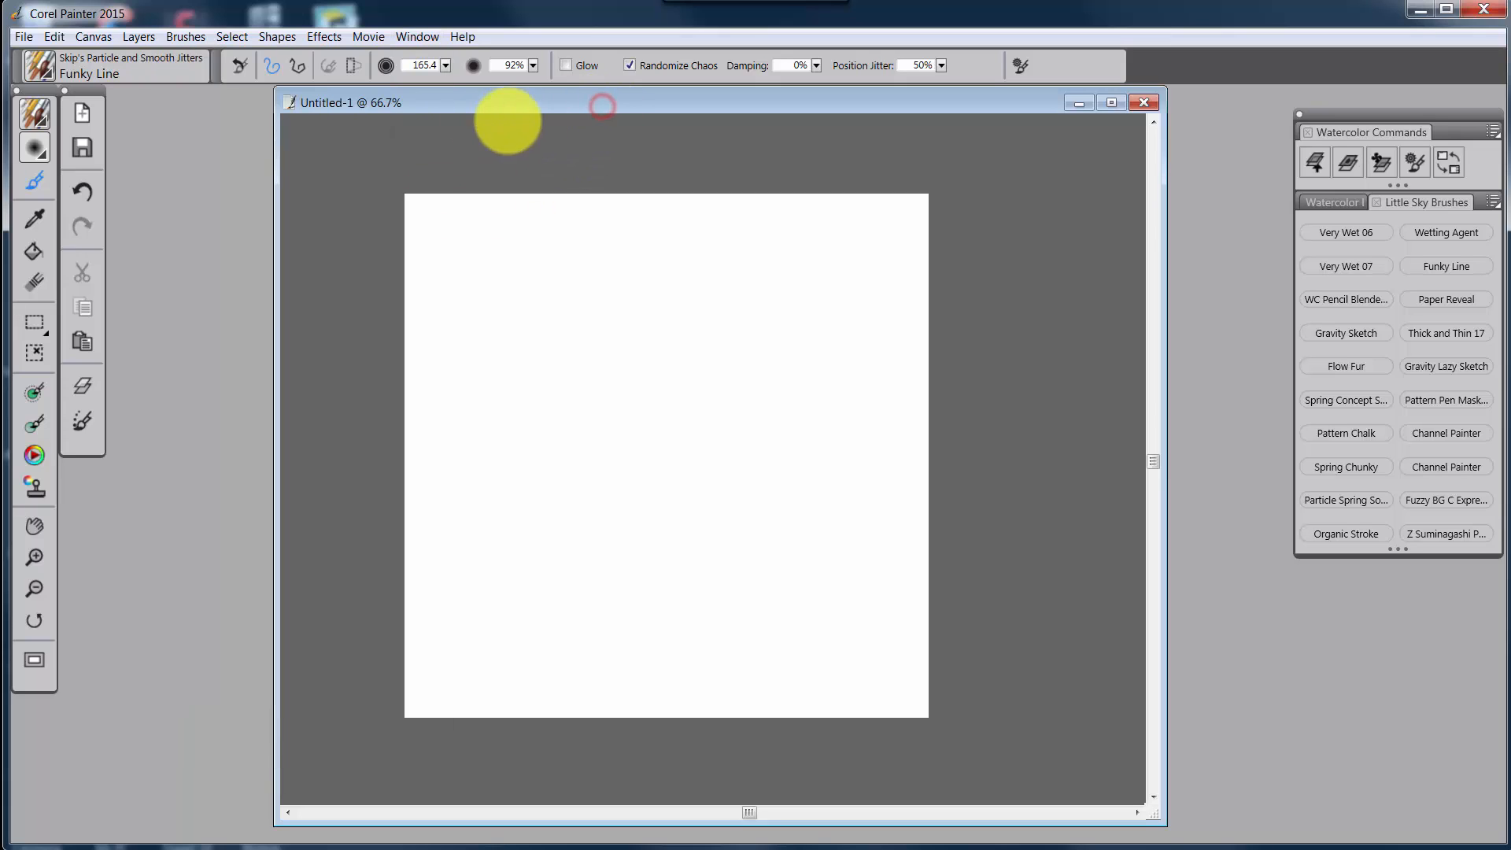
mouse_move(864, 66)
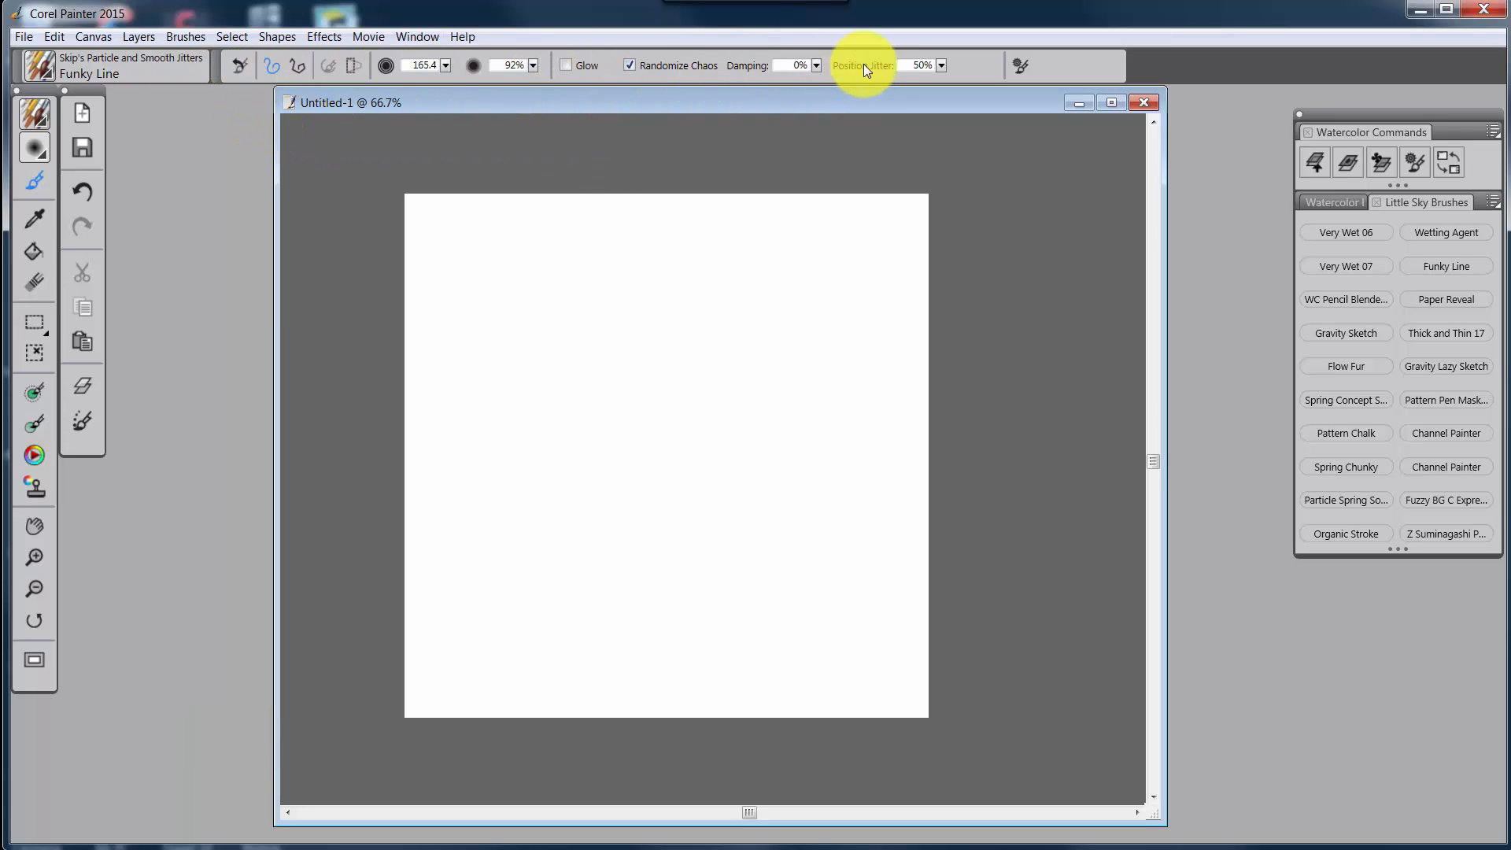
mouse_move(202, 74)
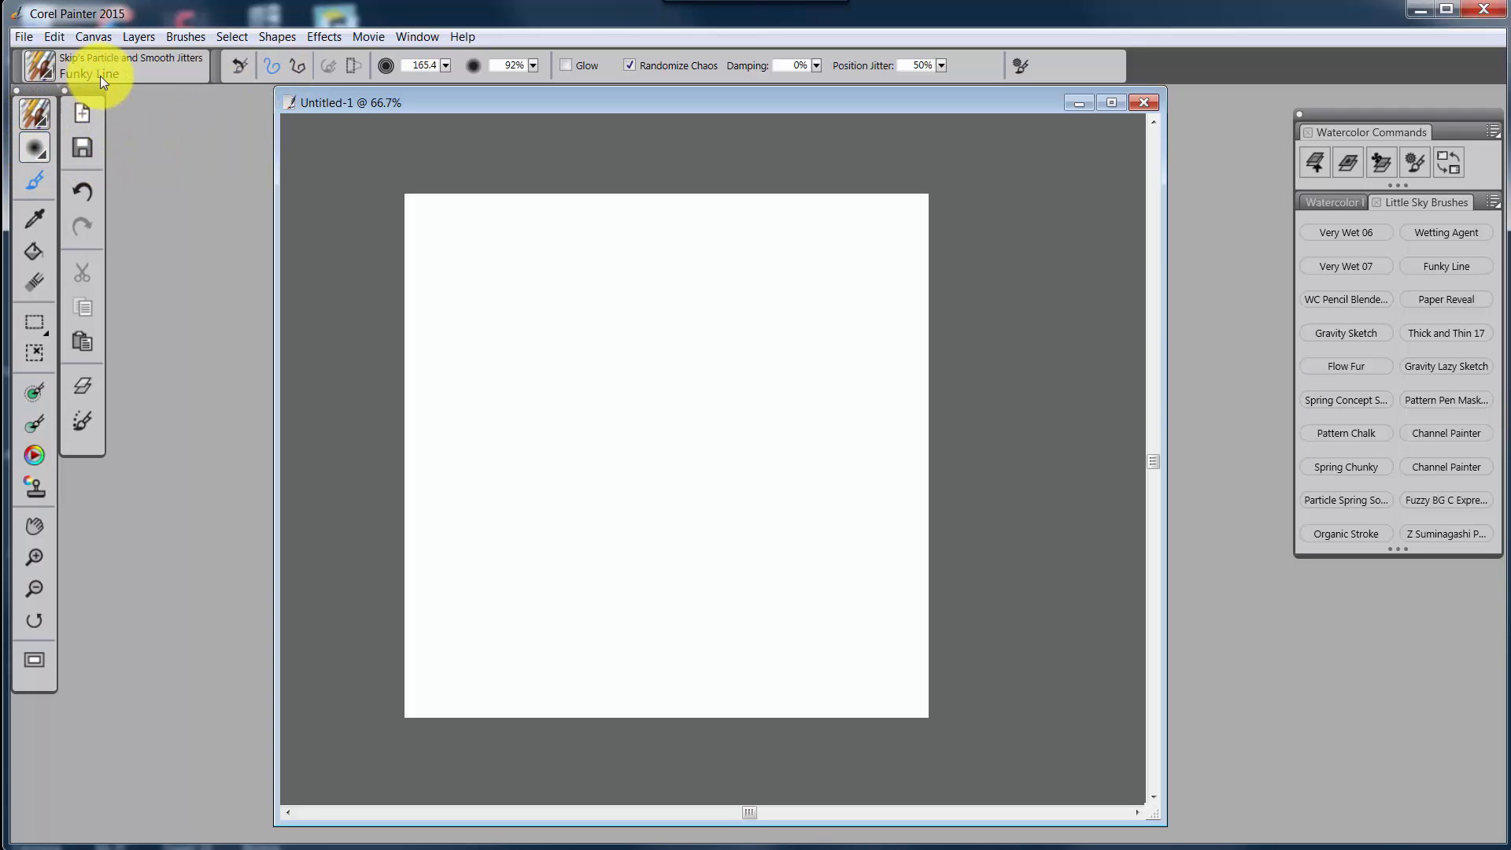
mouse_move(94, 85)
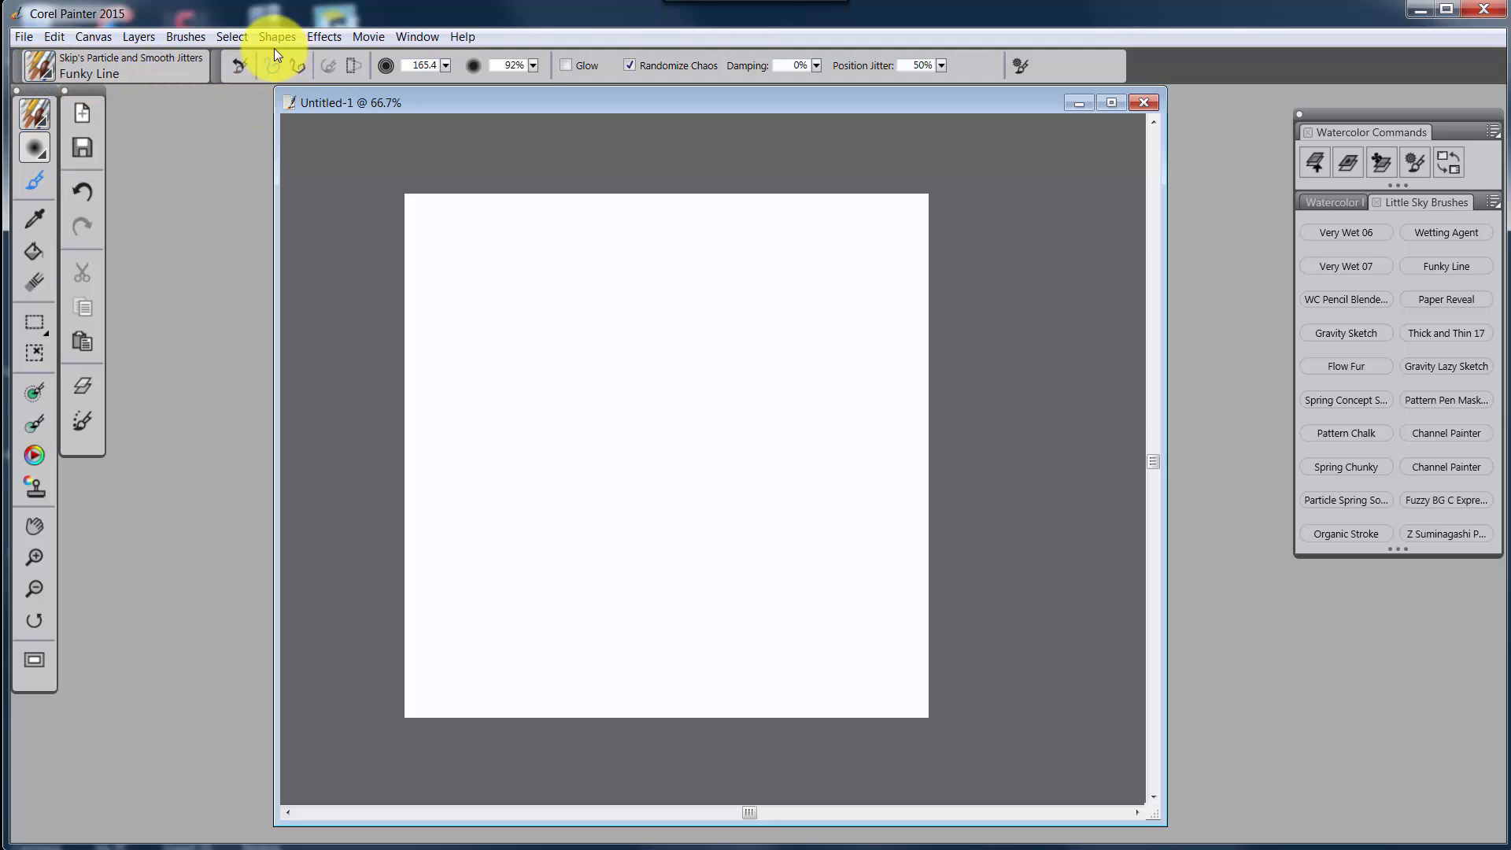
mouse_move(674, 64)
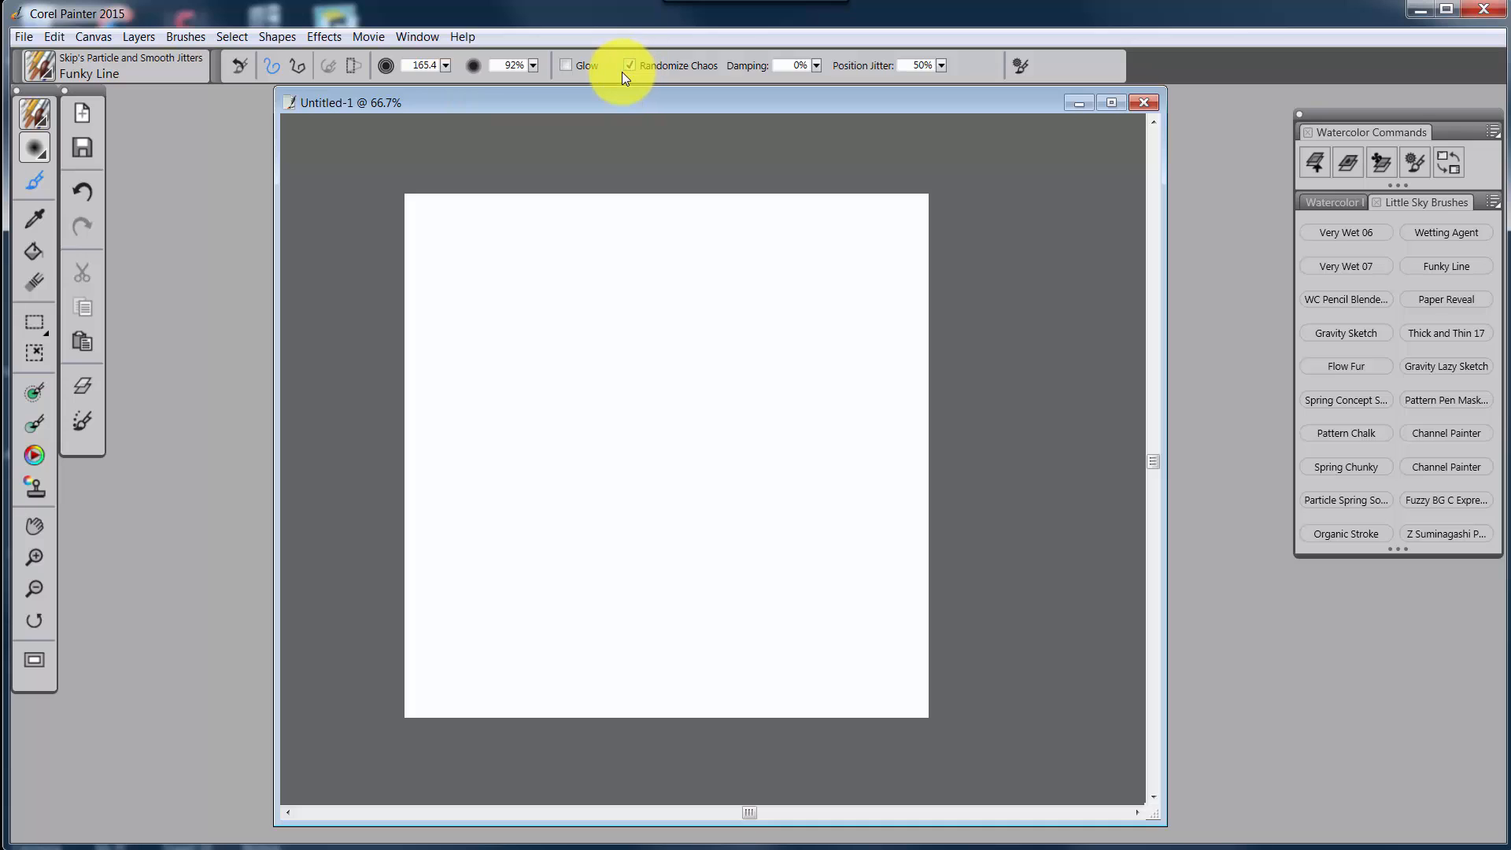
mouse_move(566, 65)
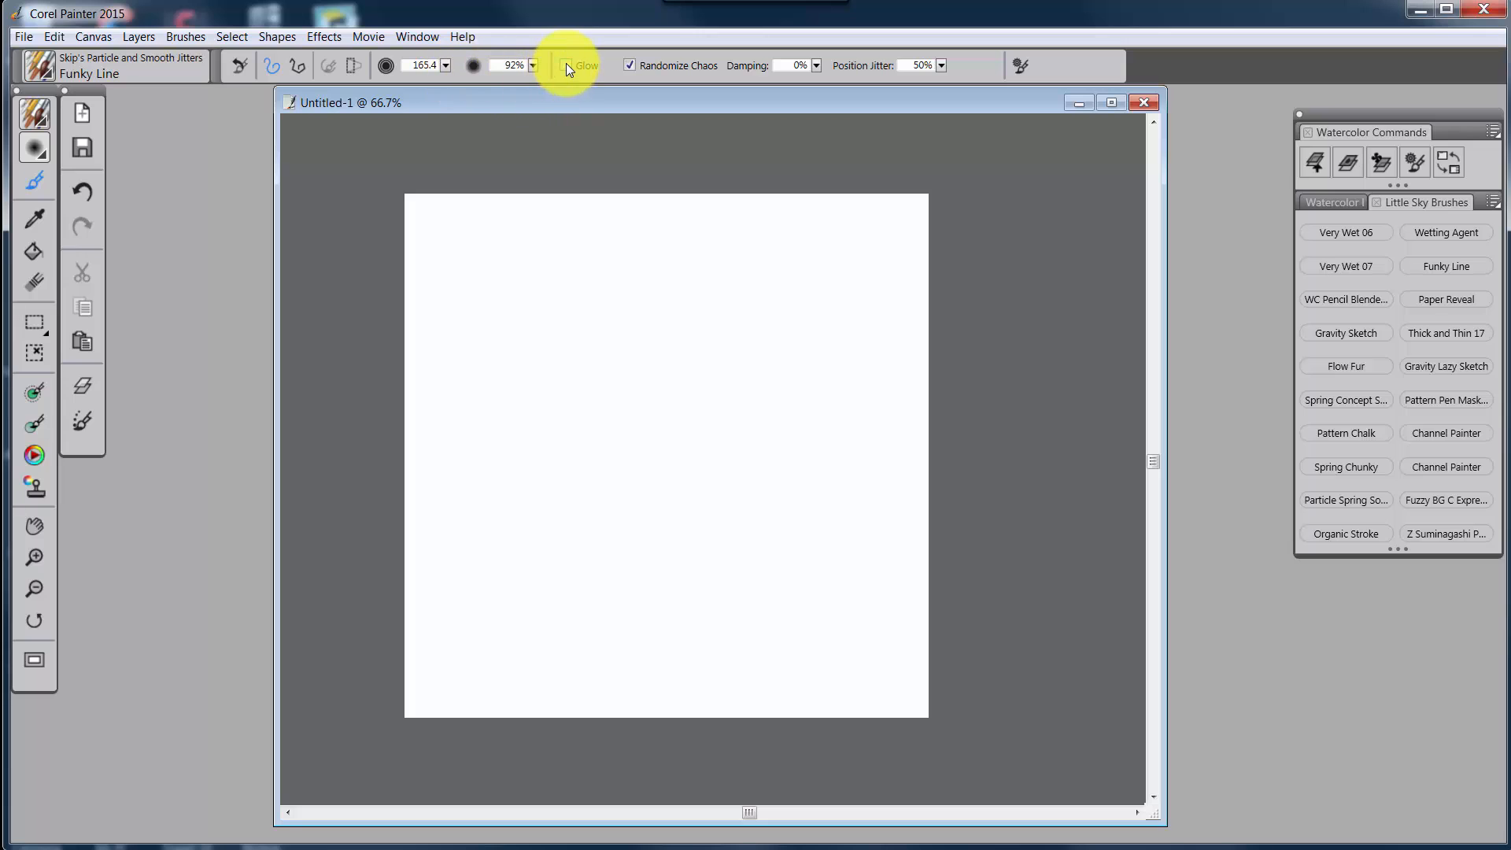
mouse_move(570, 65)
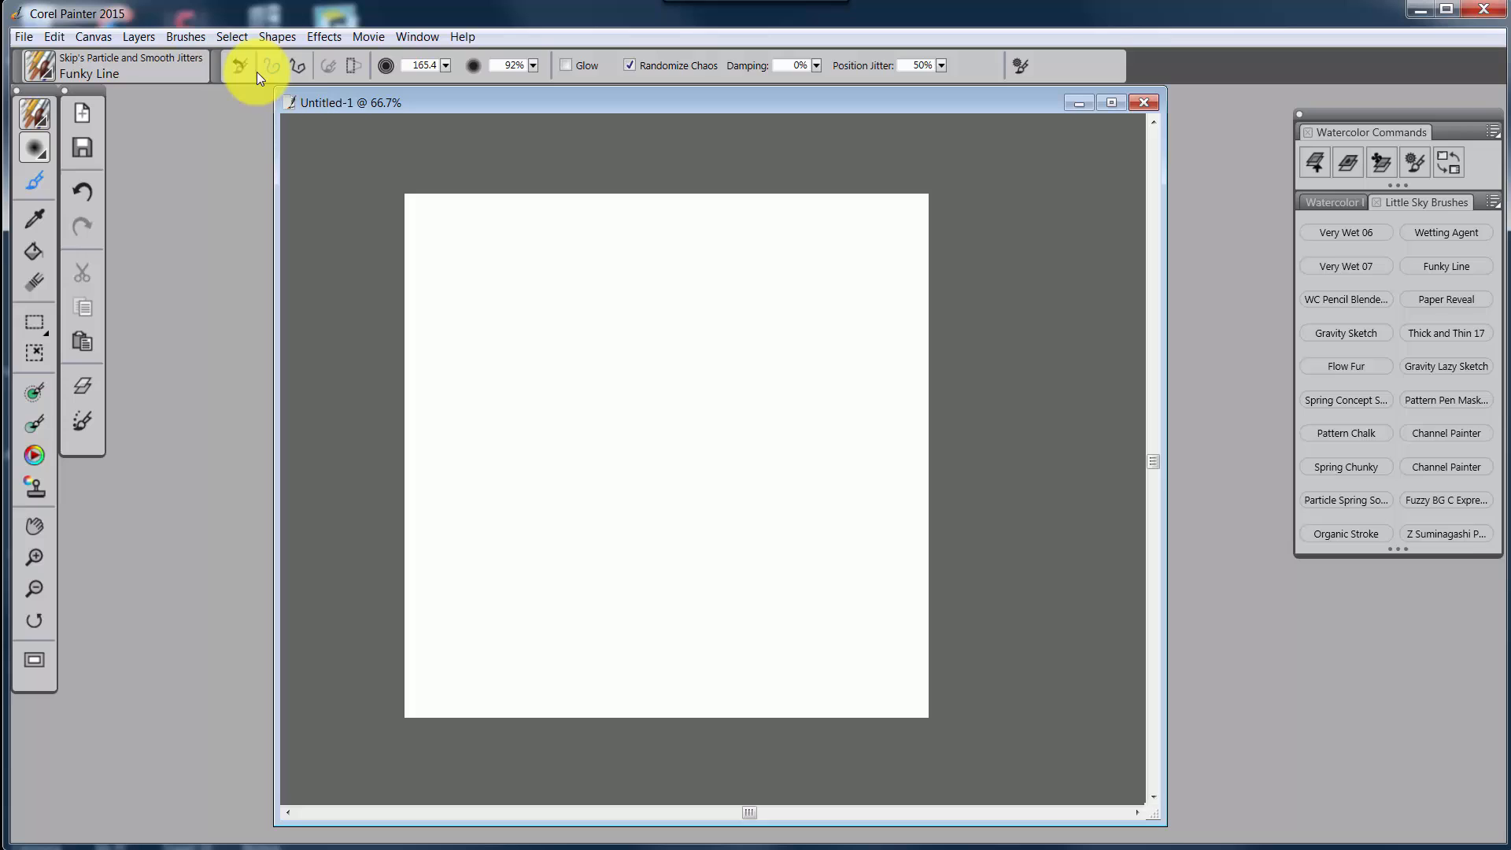
mouse_move(997, 65)
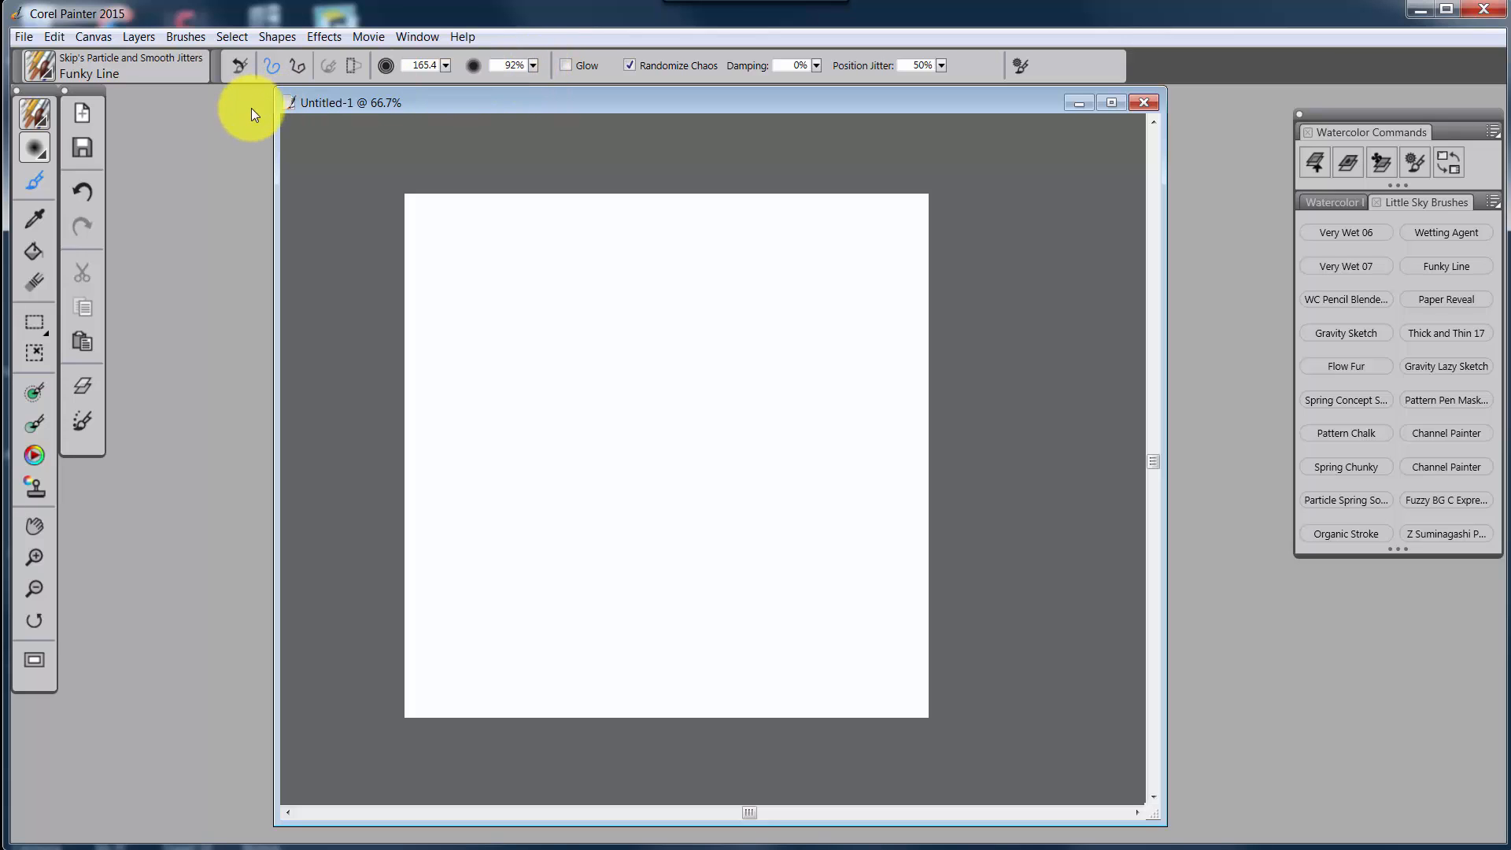
mouse_move(417, 37)
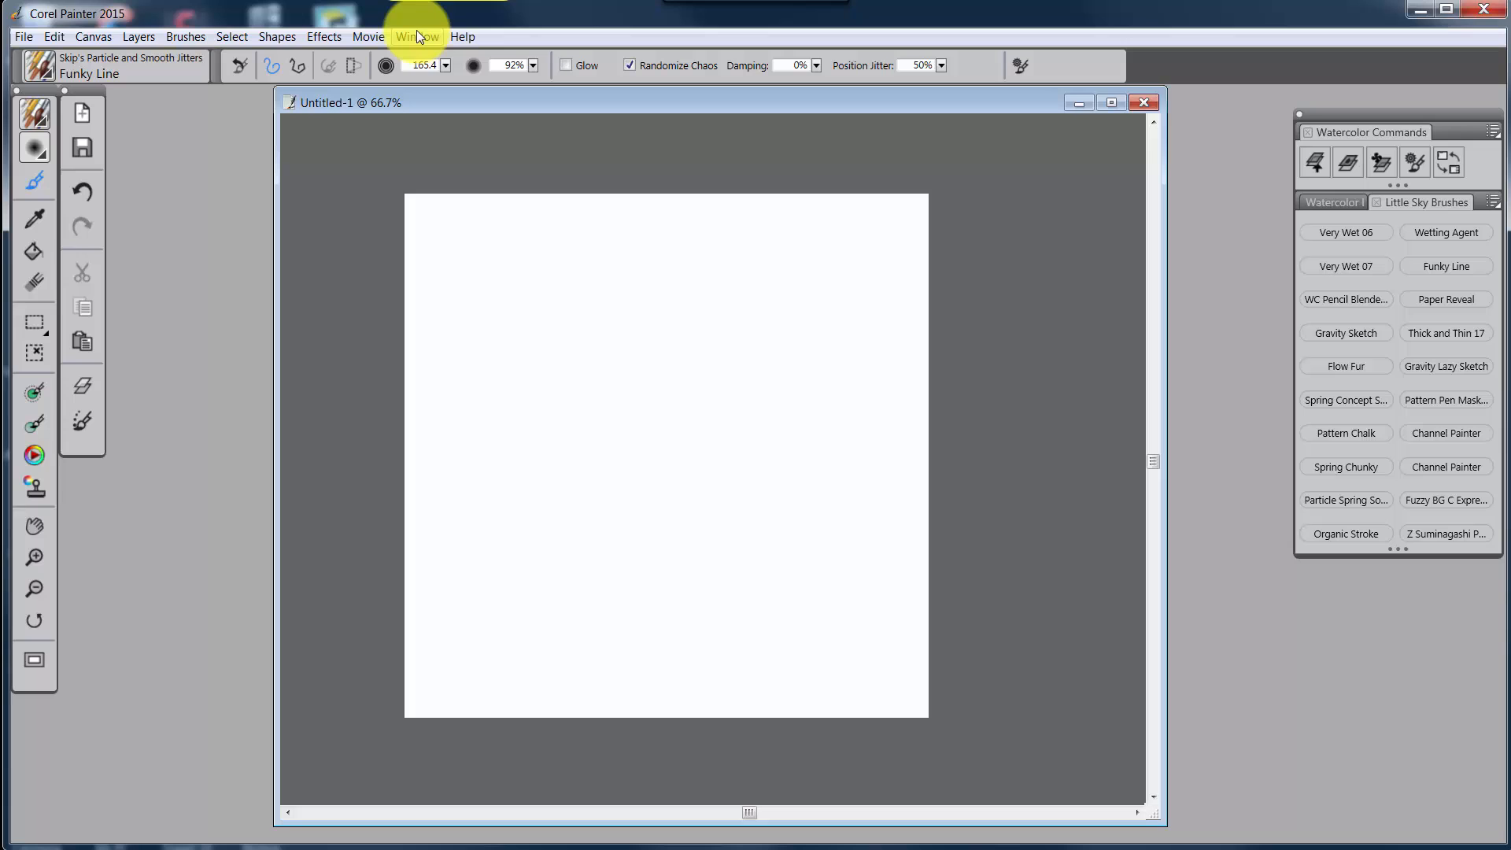
- Apply the Skip's Default layout with Navigator, Color and Layers panels beside the canvas
left_click(417, 35)
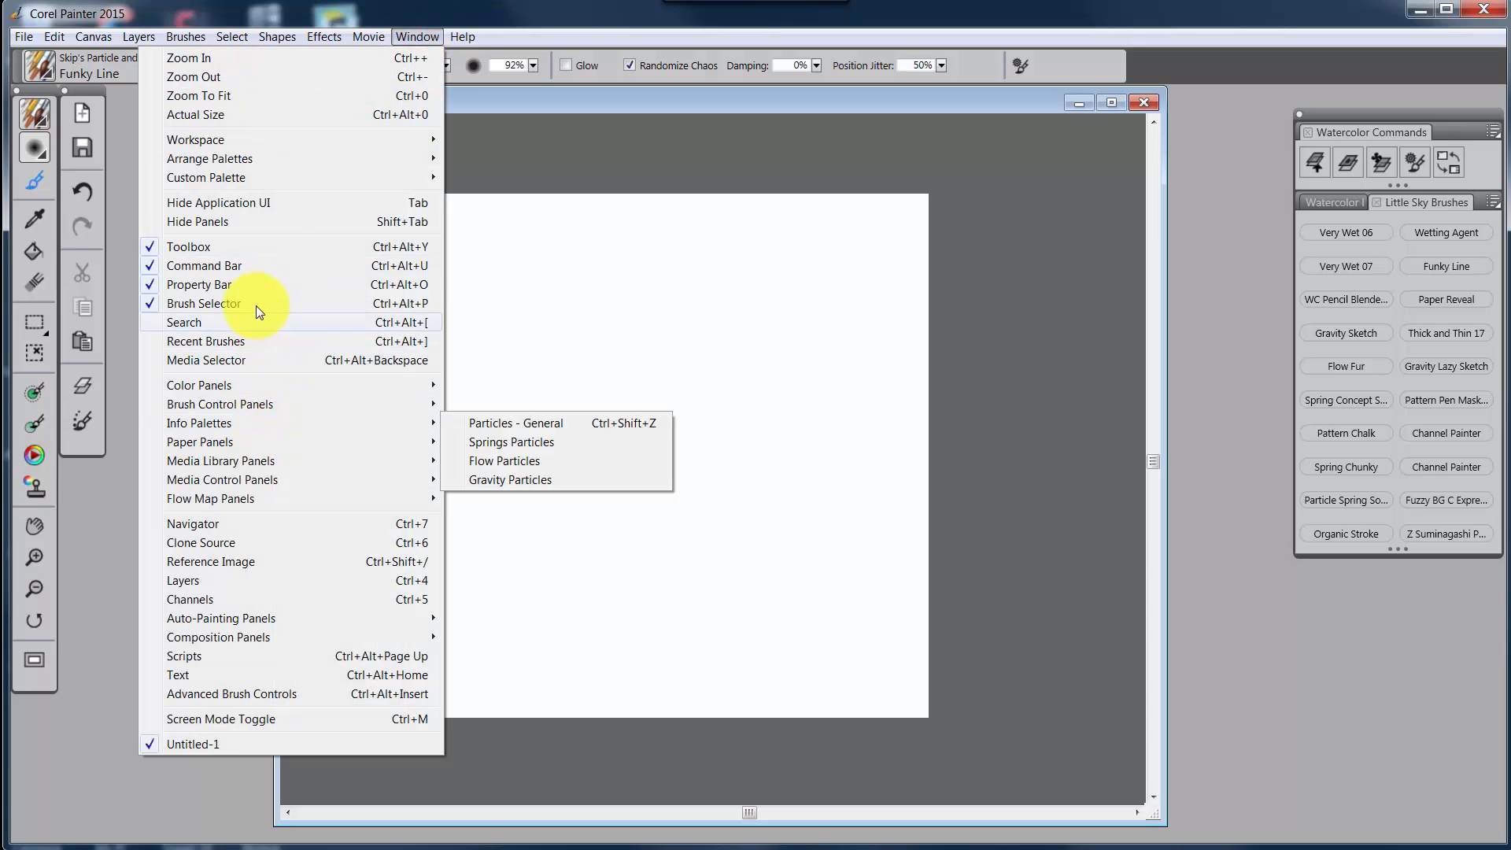
mouse_move(210, 159)
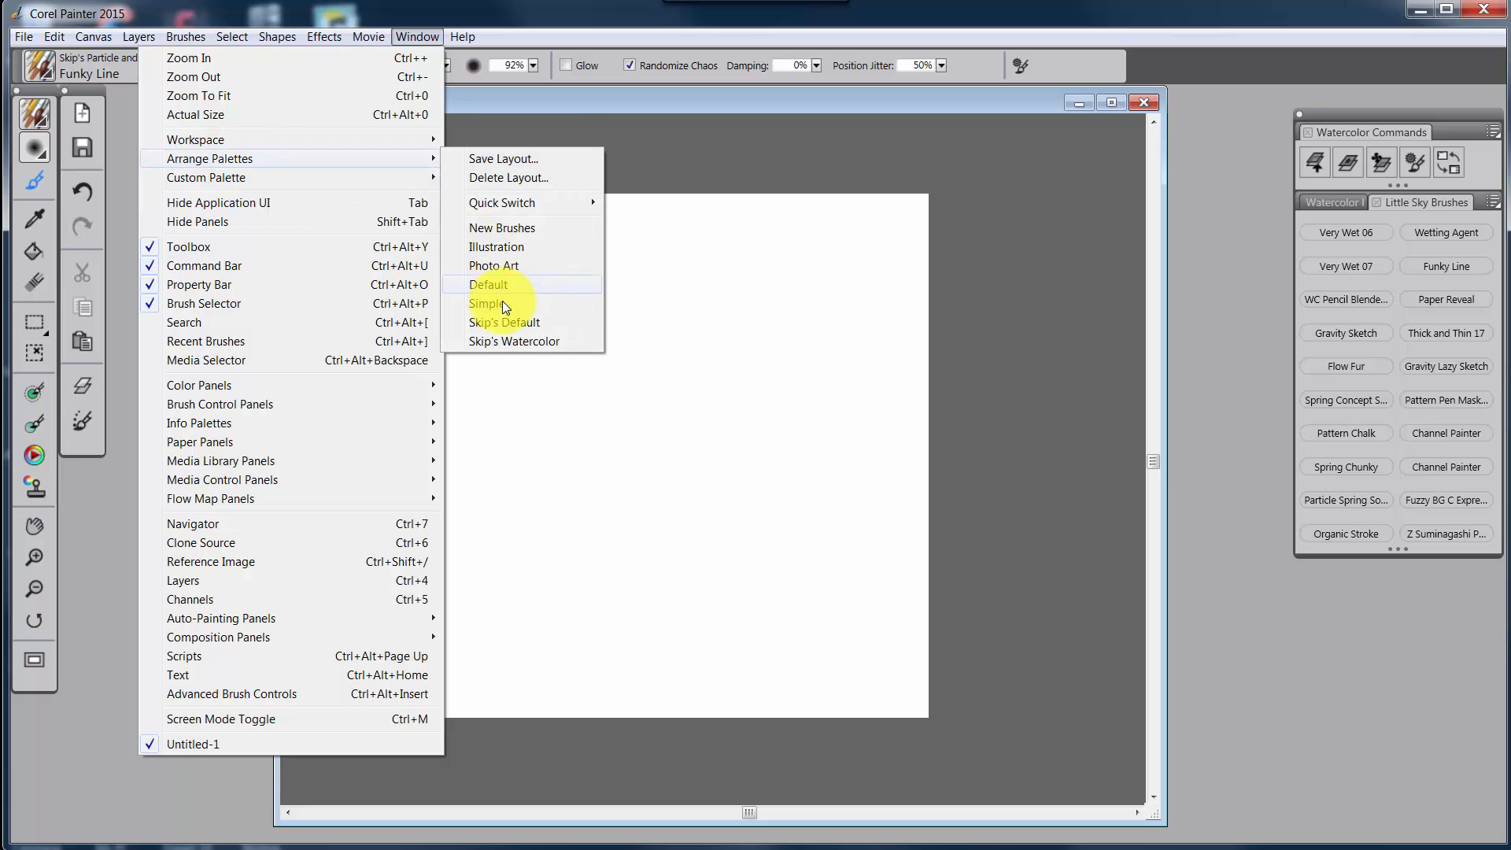
left_click(486, 304)
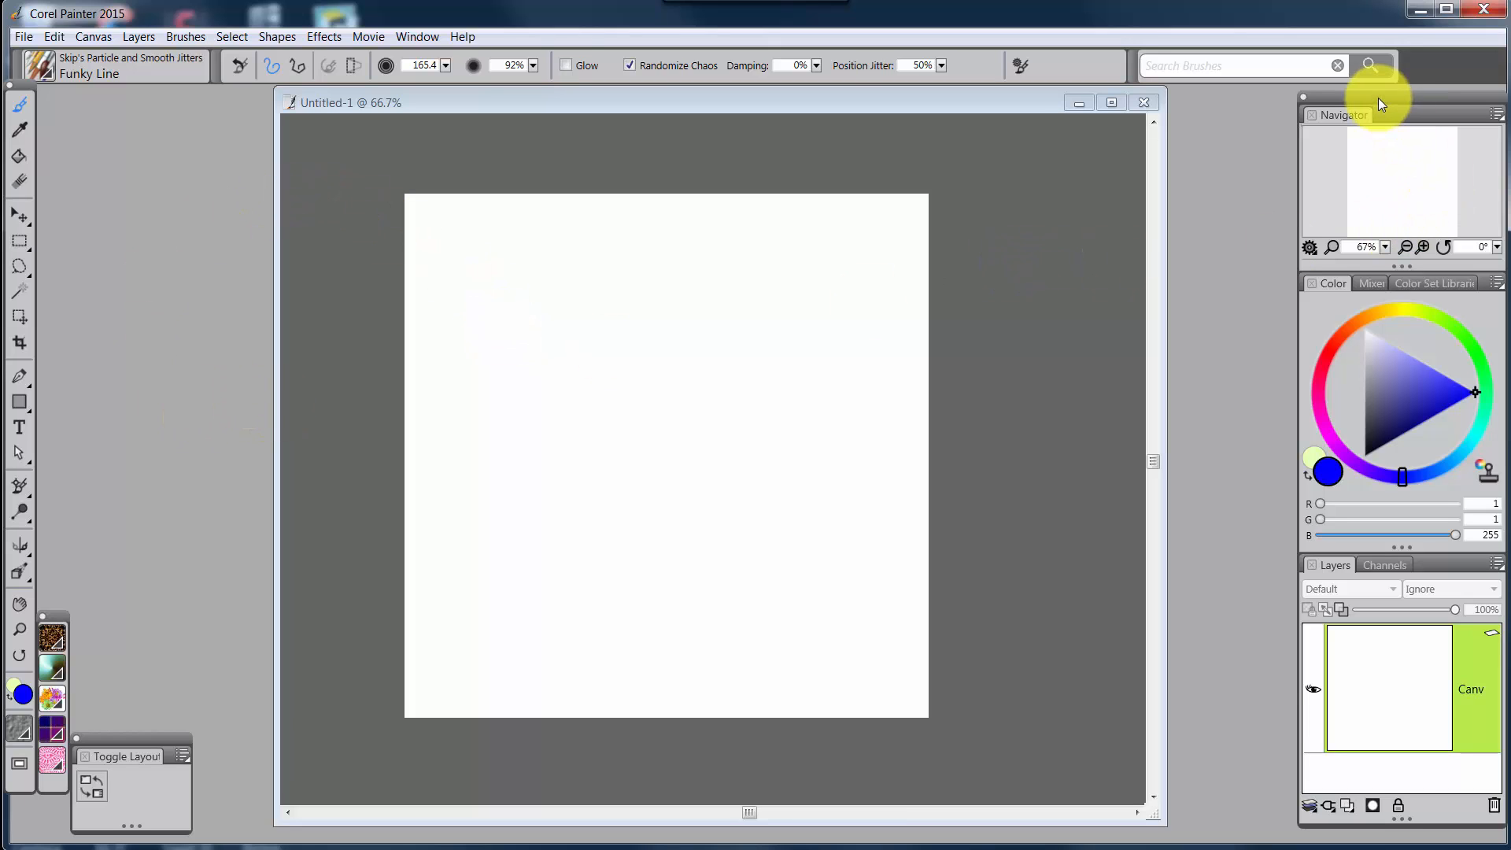
left_click(493, 260)
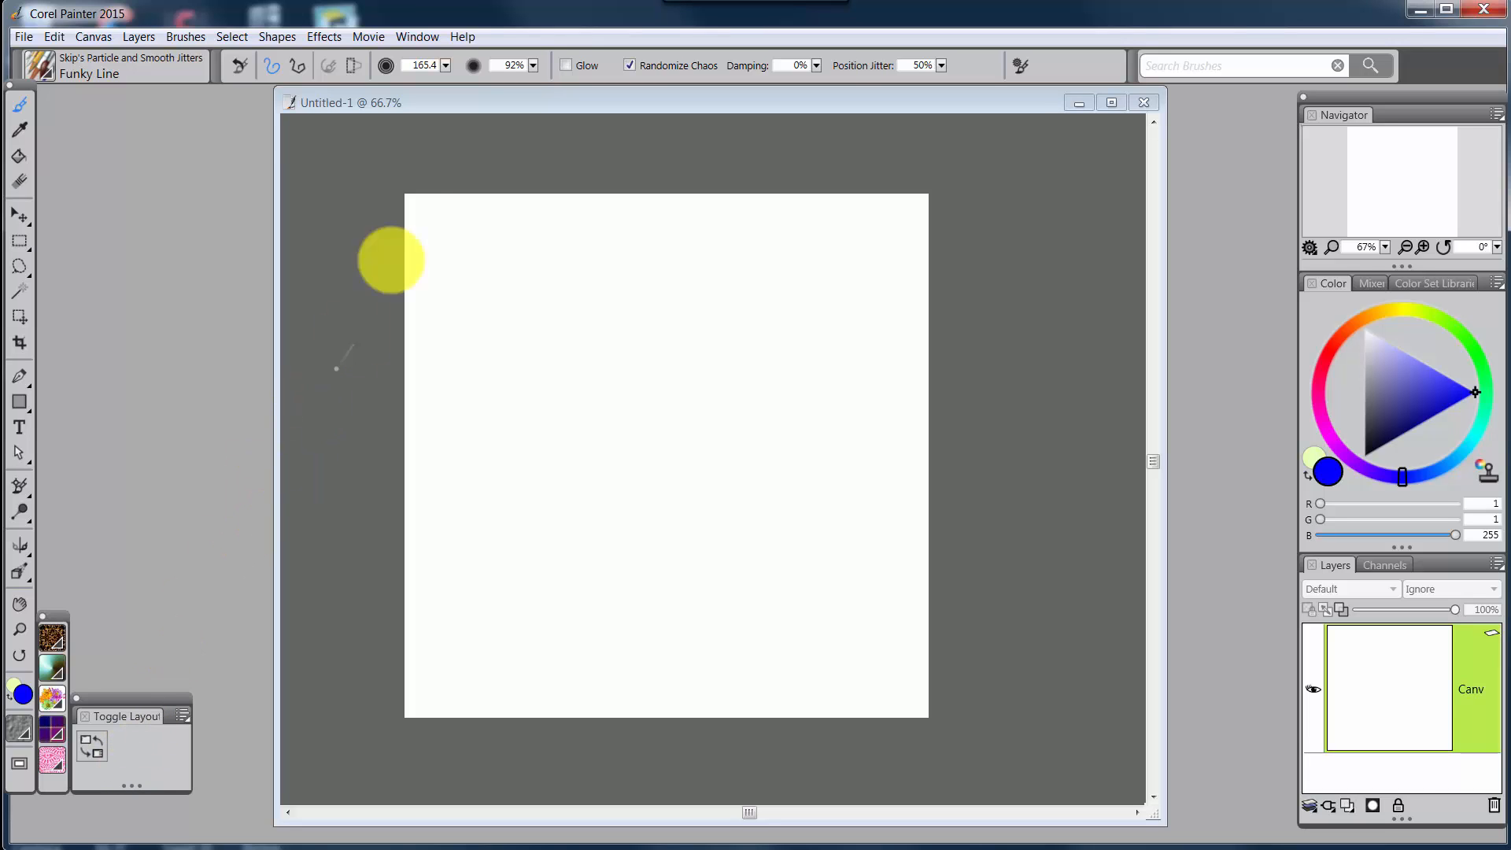
left_click(417, 37)
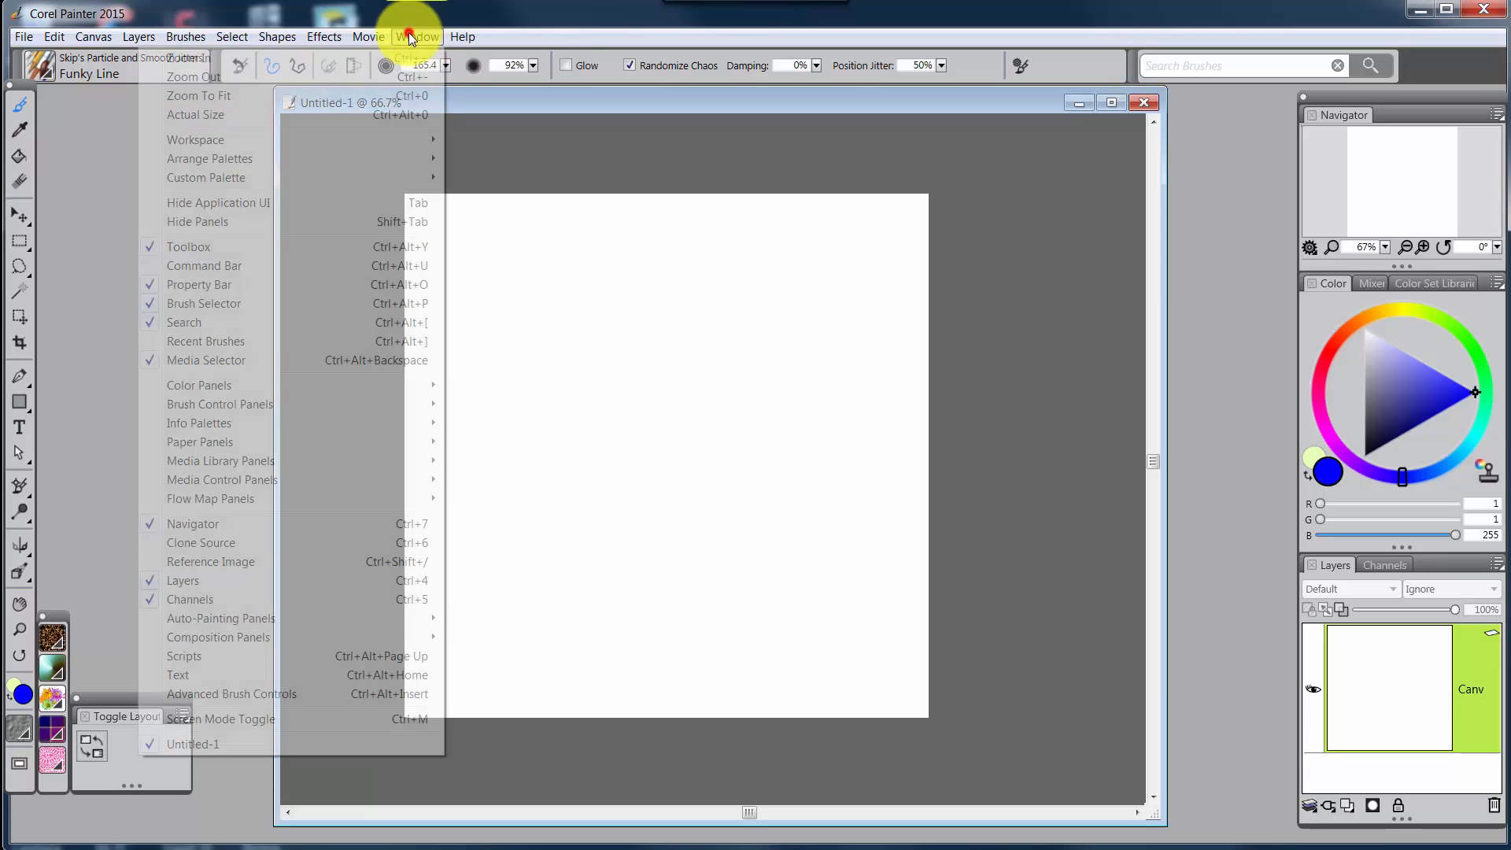
mouse_move(209, 158)
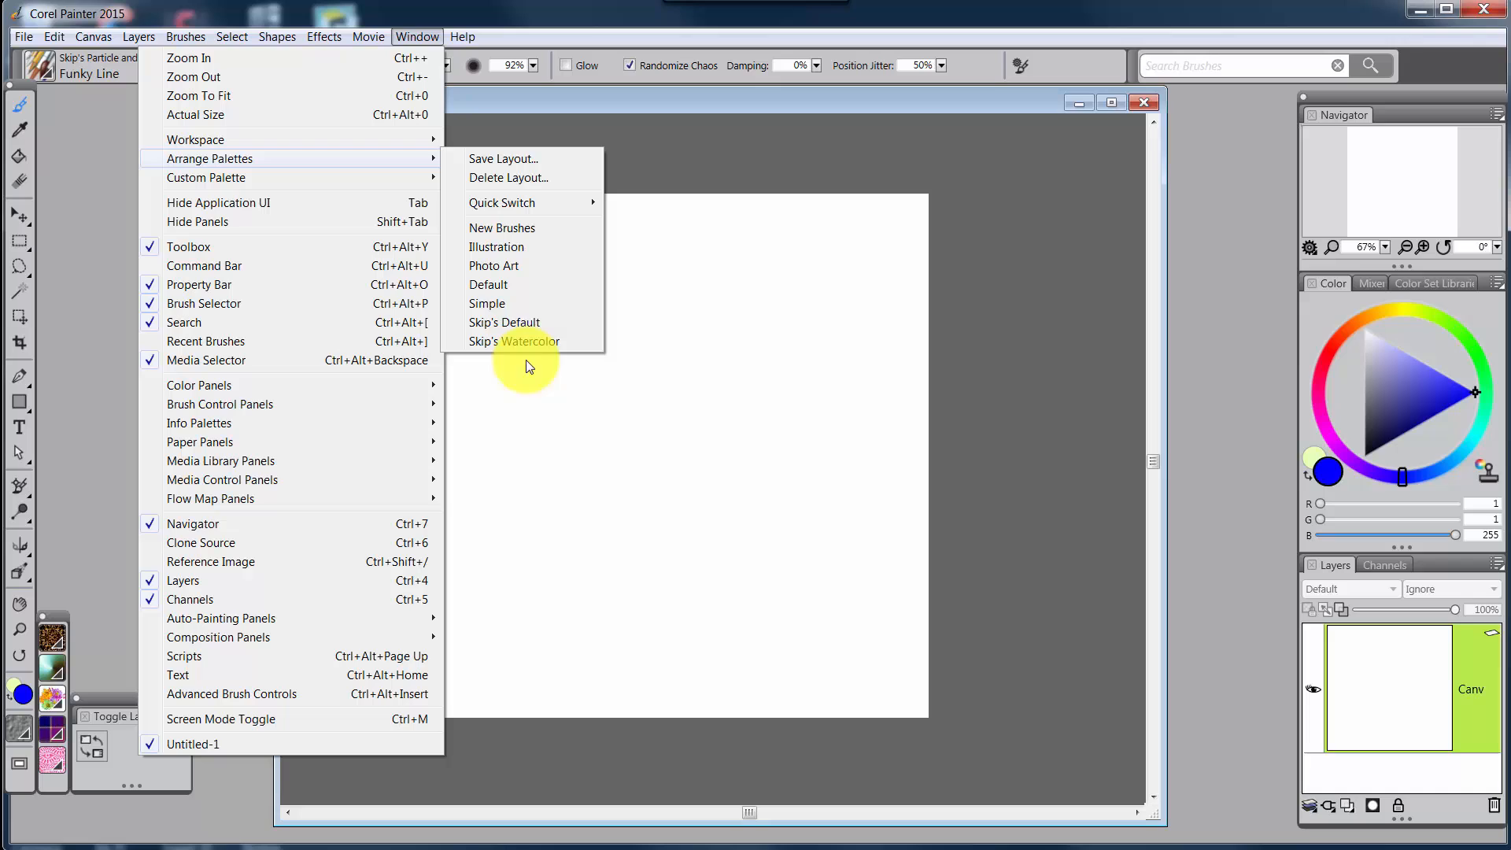
mouse_move(519, 203)
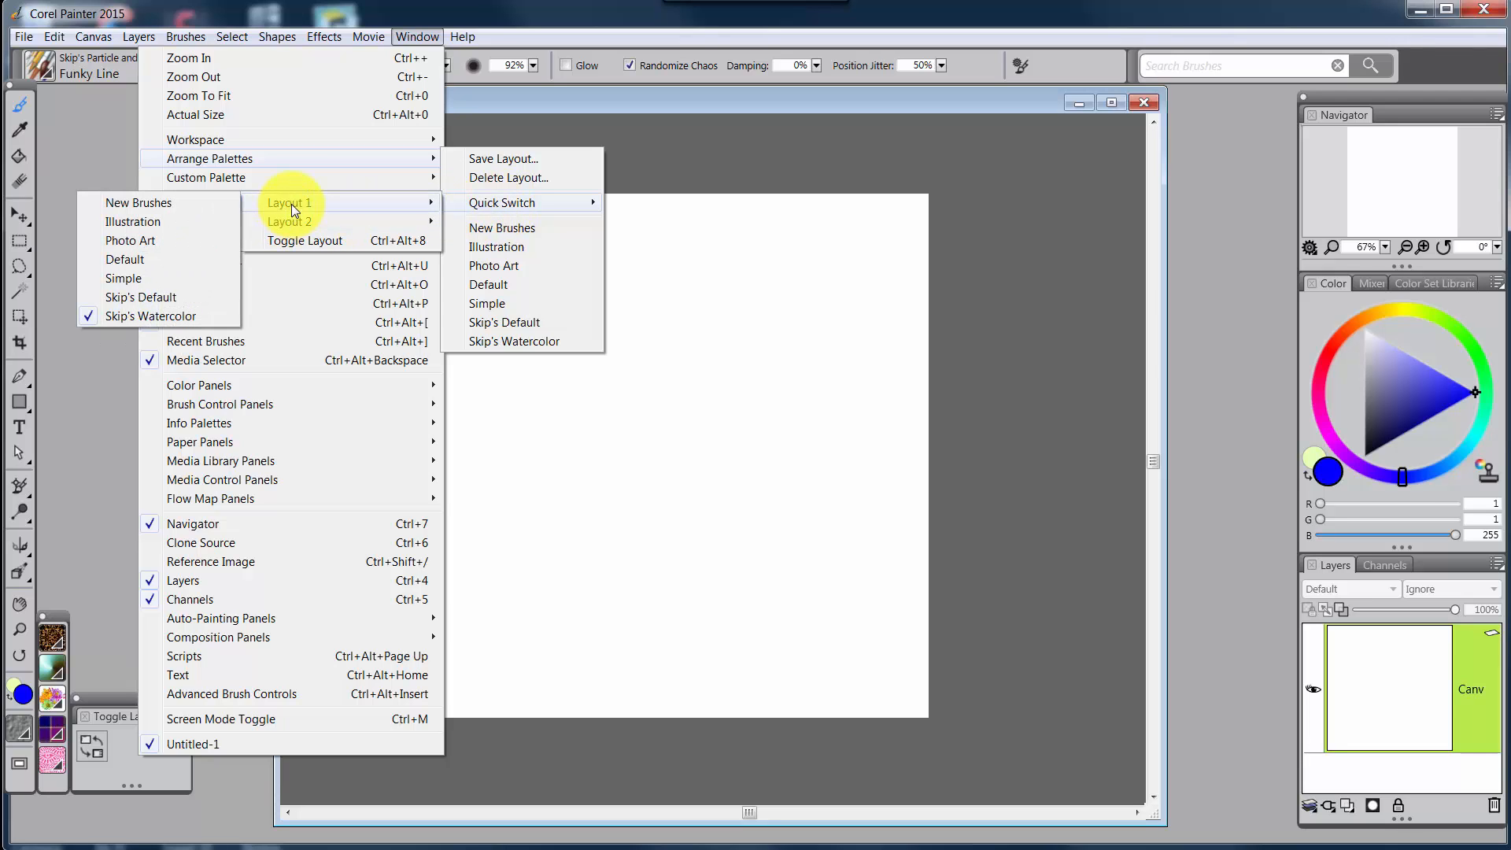
mouse_move(212, 280)
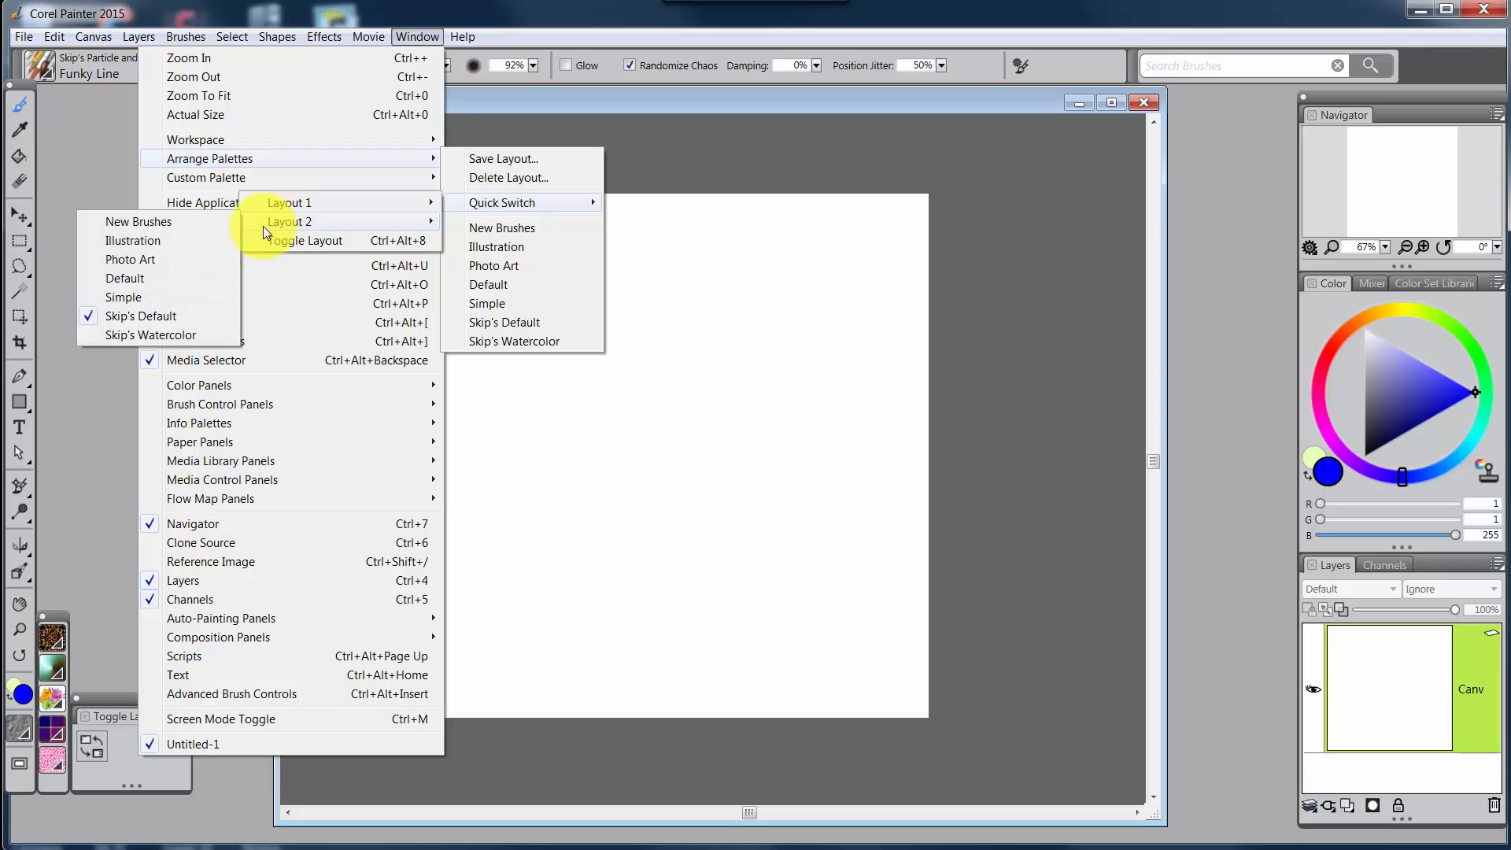
mouse_move(318, 239)
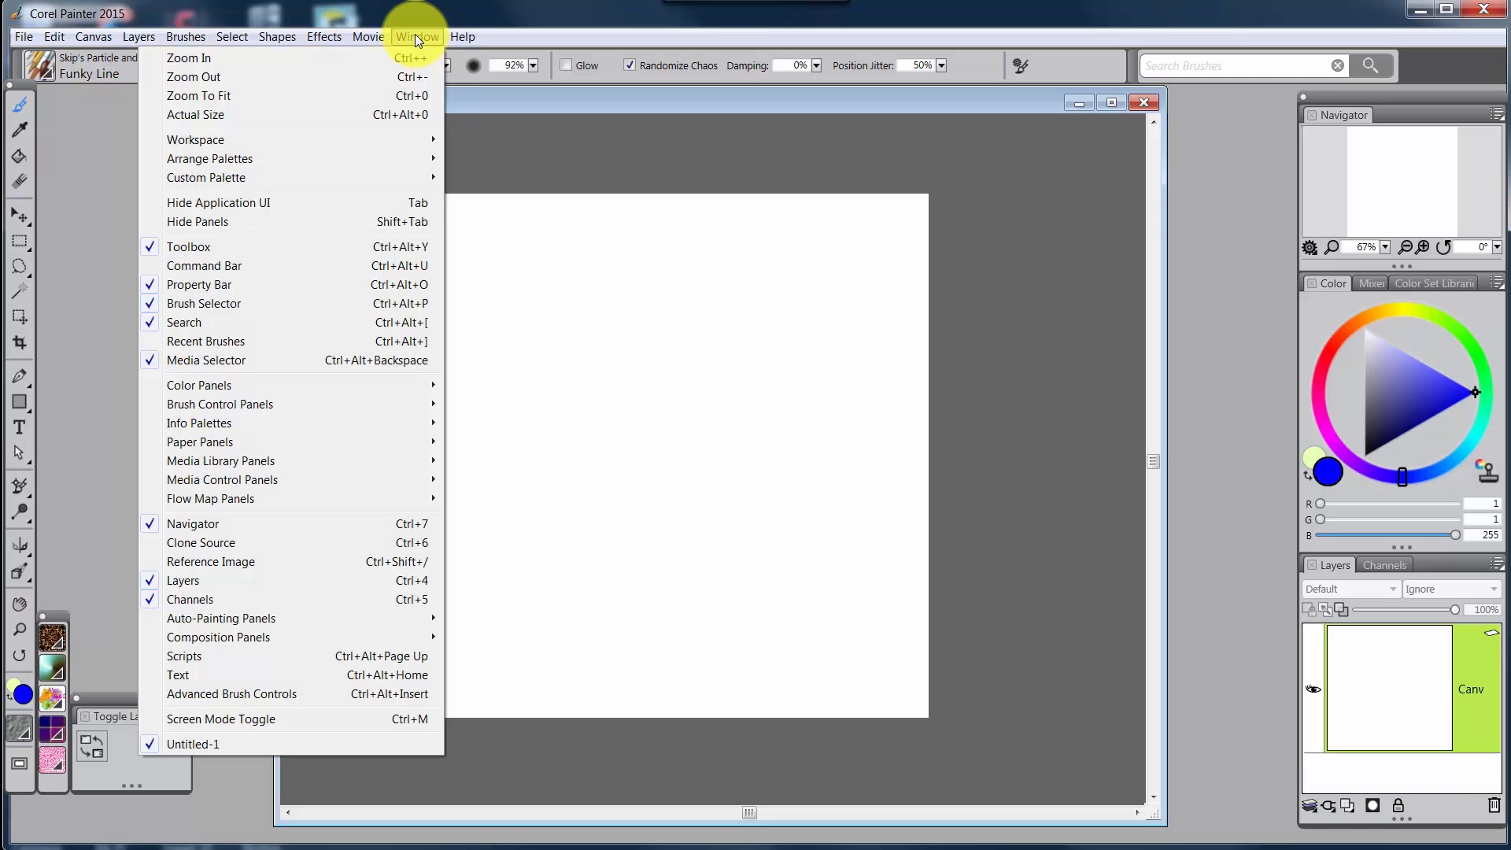
mouse_move(205, 177)
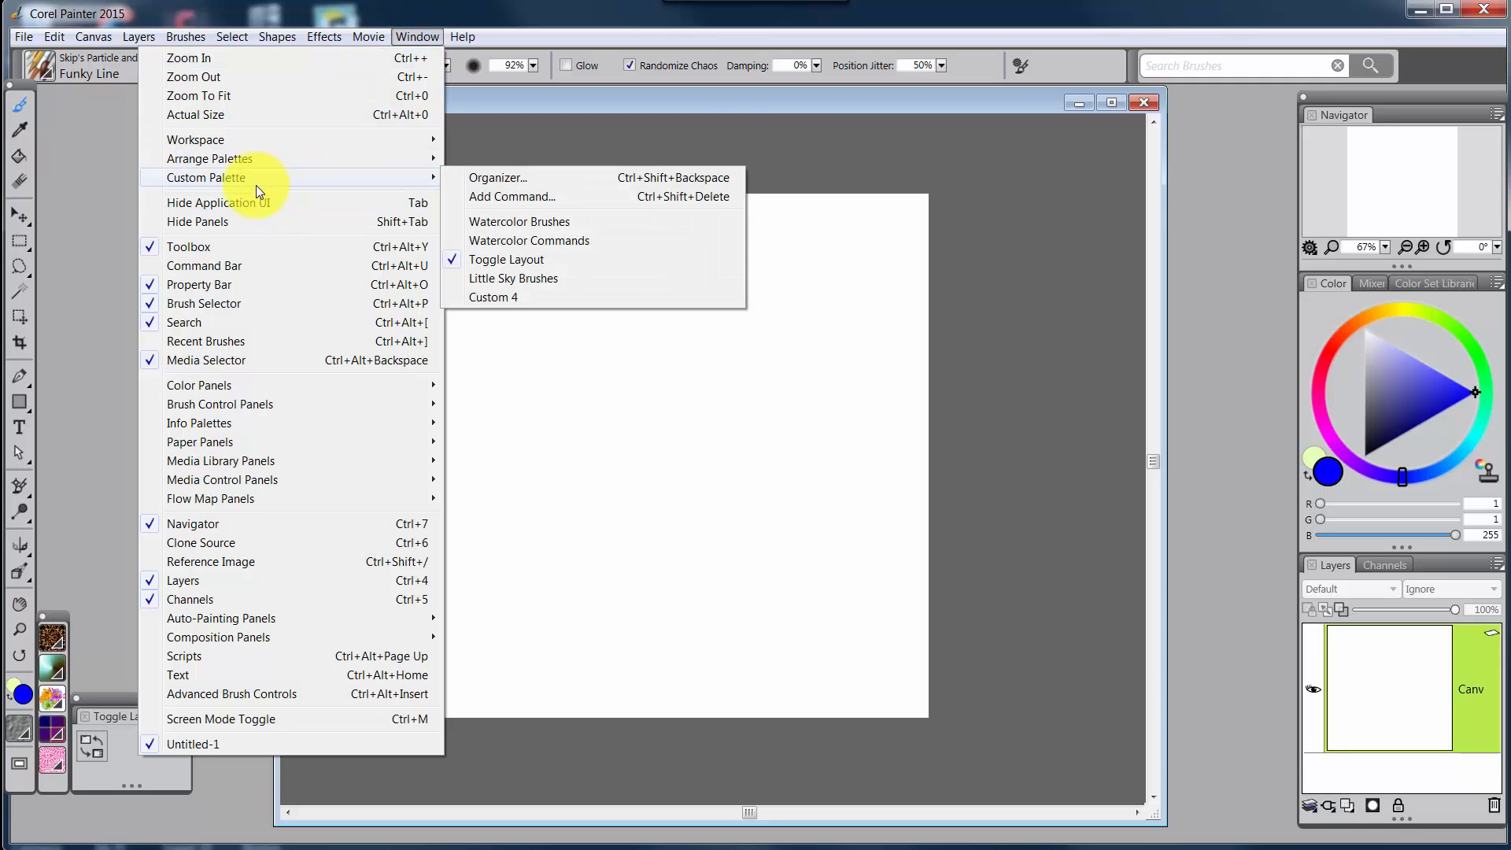
mouse_move(528, 240)
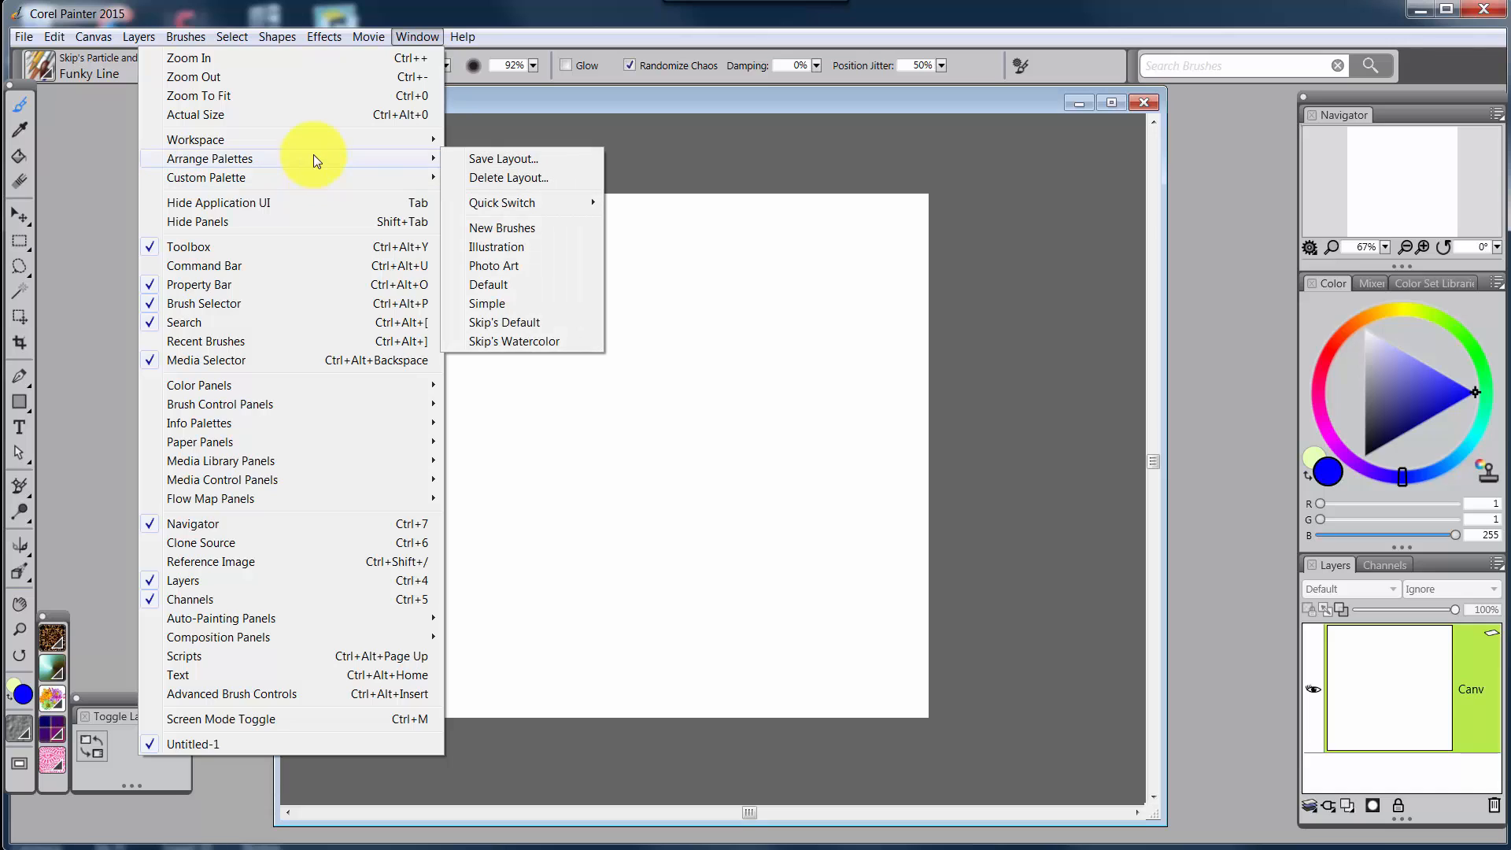
mouse_move(501, 202)
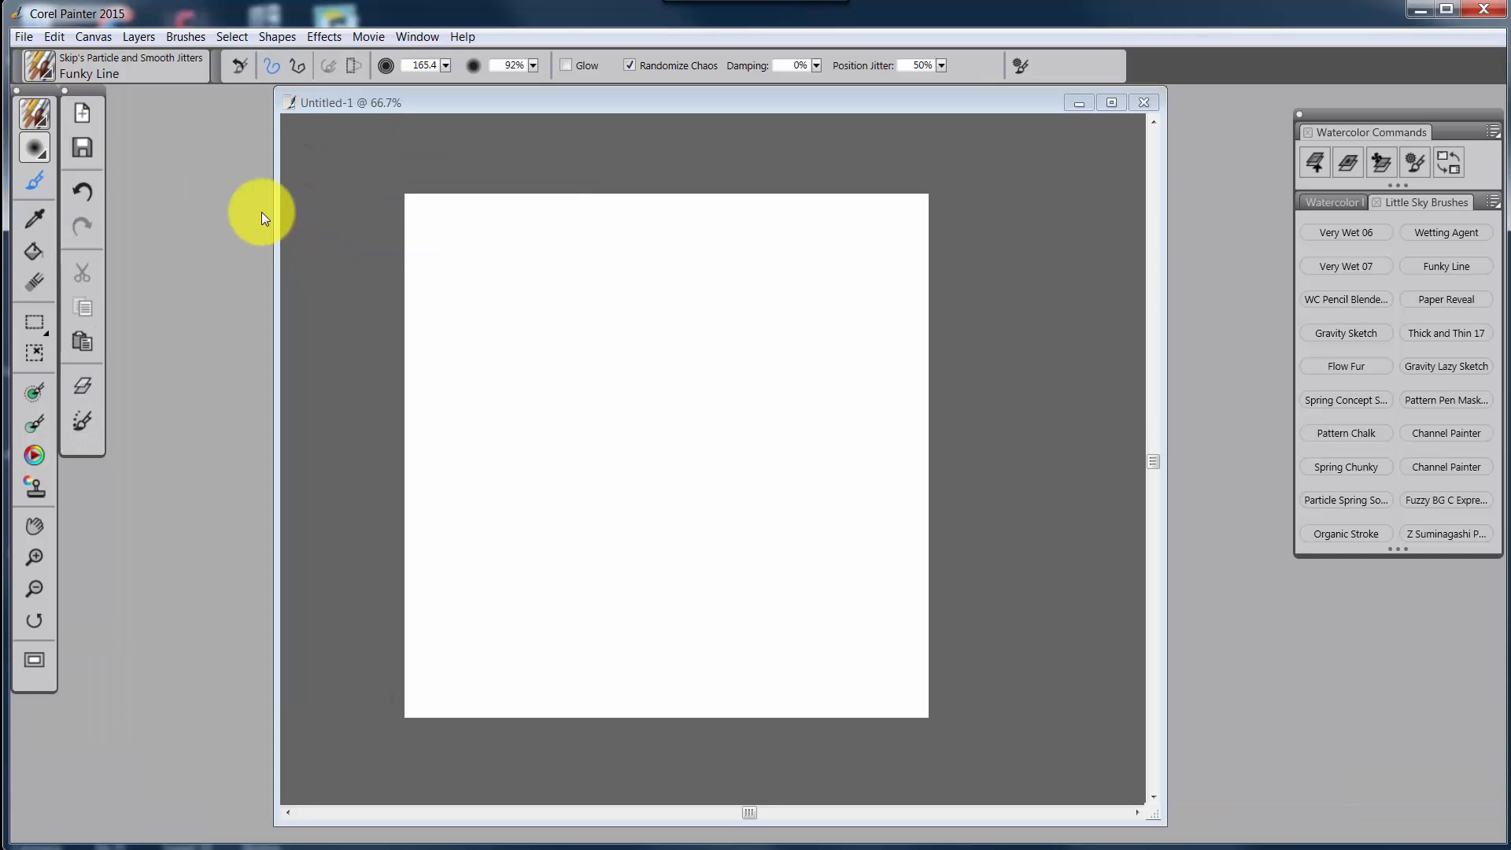
mouse_move(188, 198)
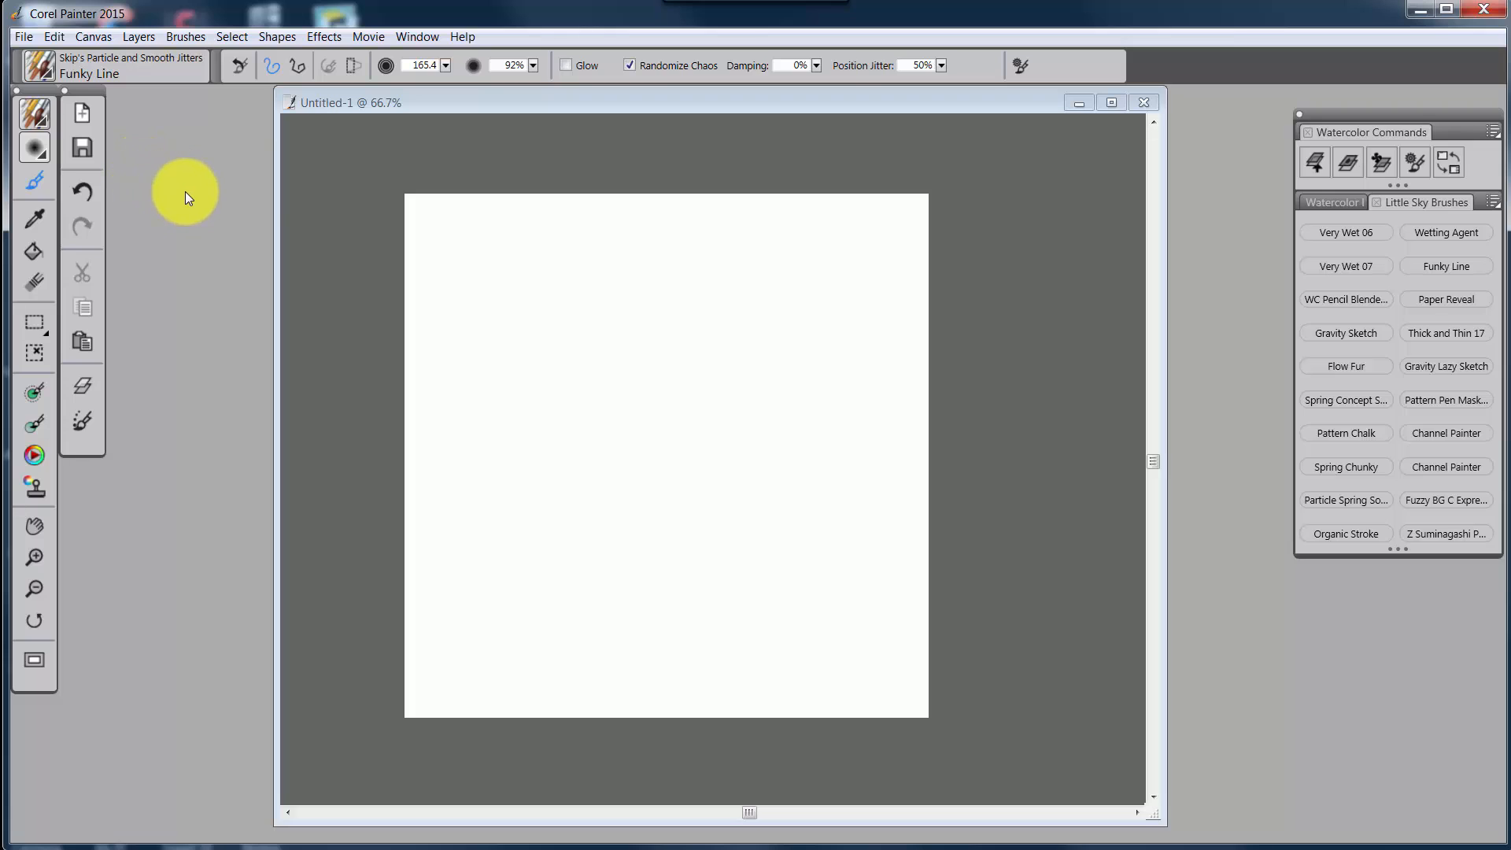
mouse_move(253, 198)
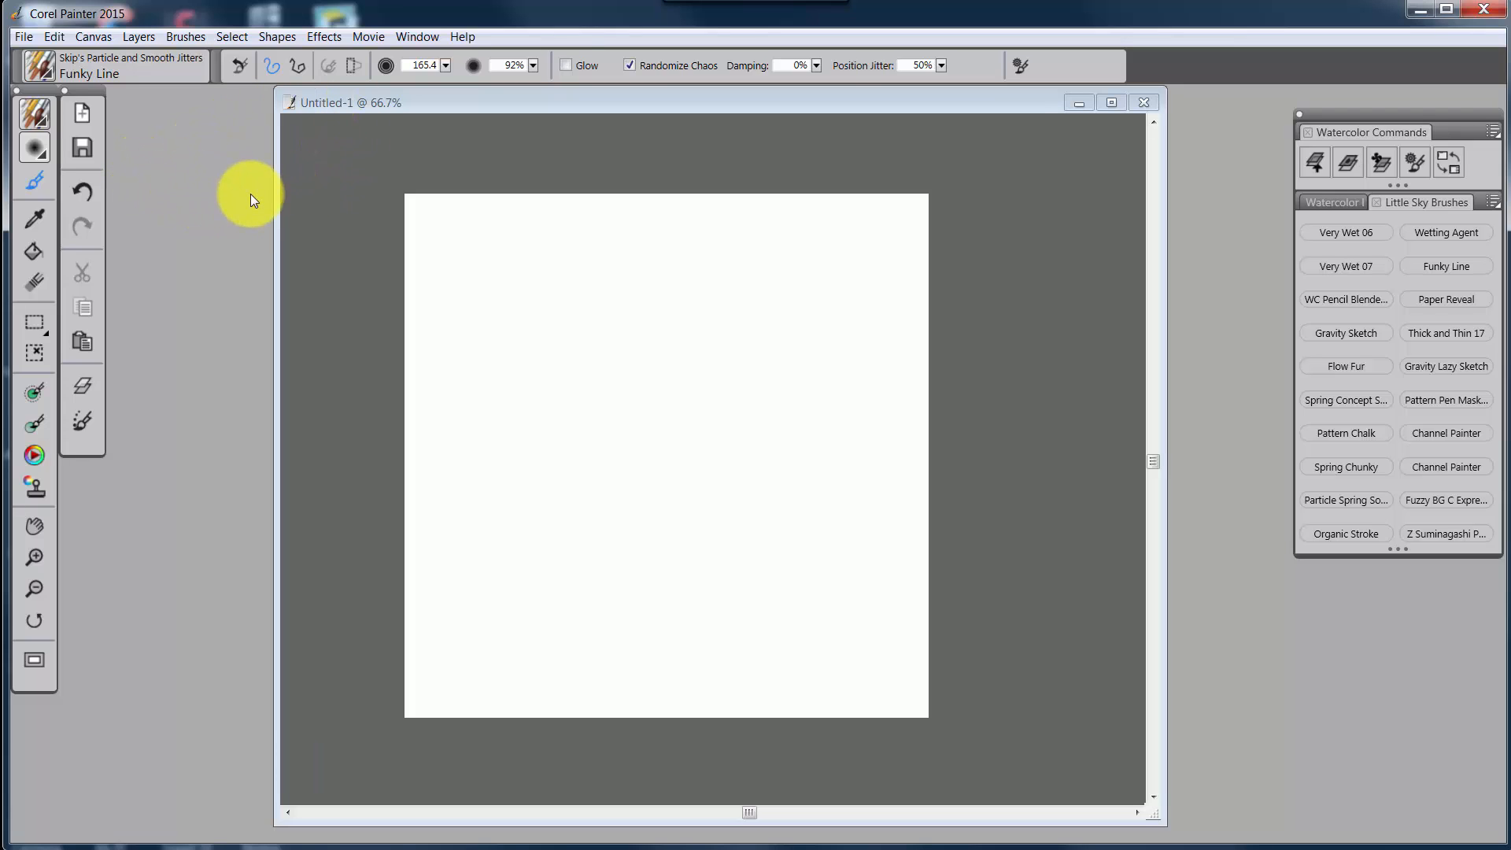
mouse_move(443, 151)
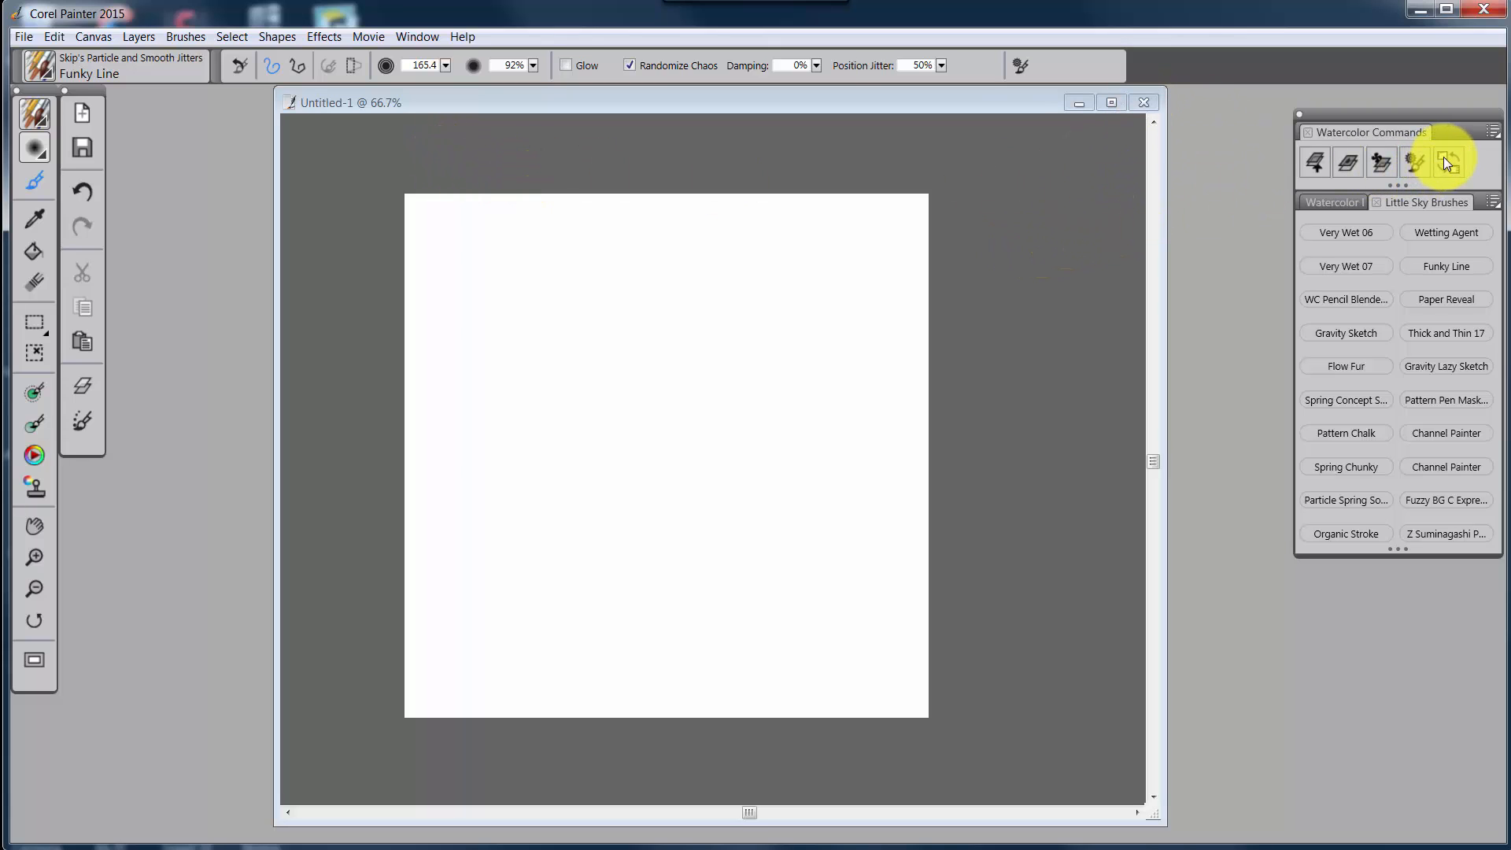
mouse_move(1448, 162)
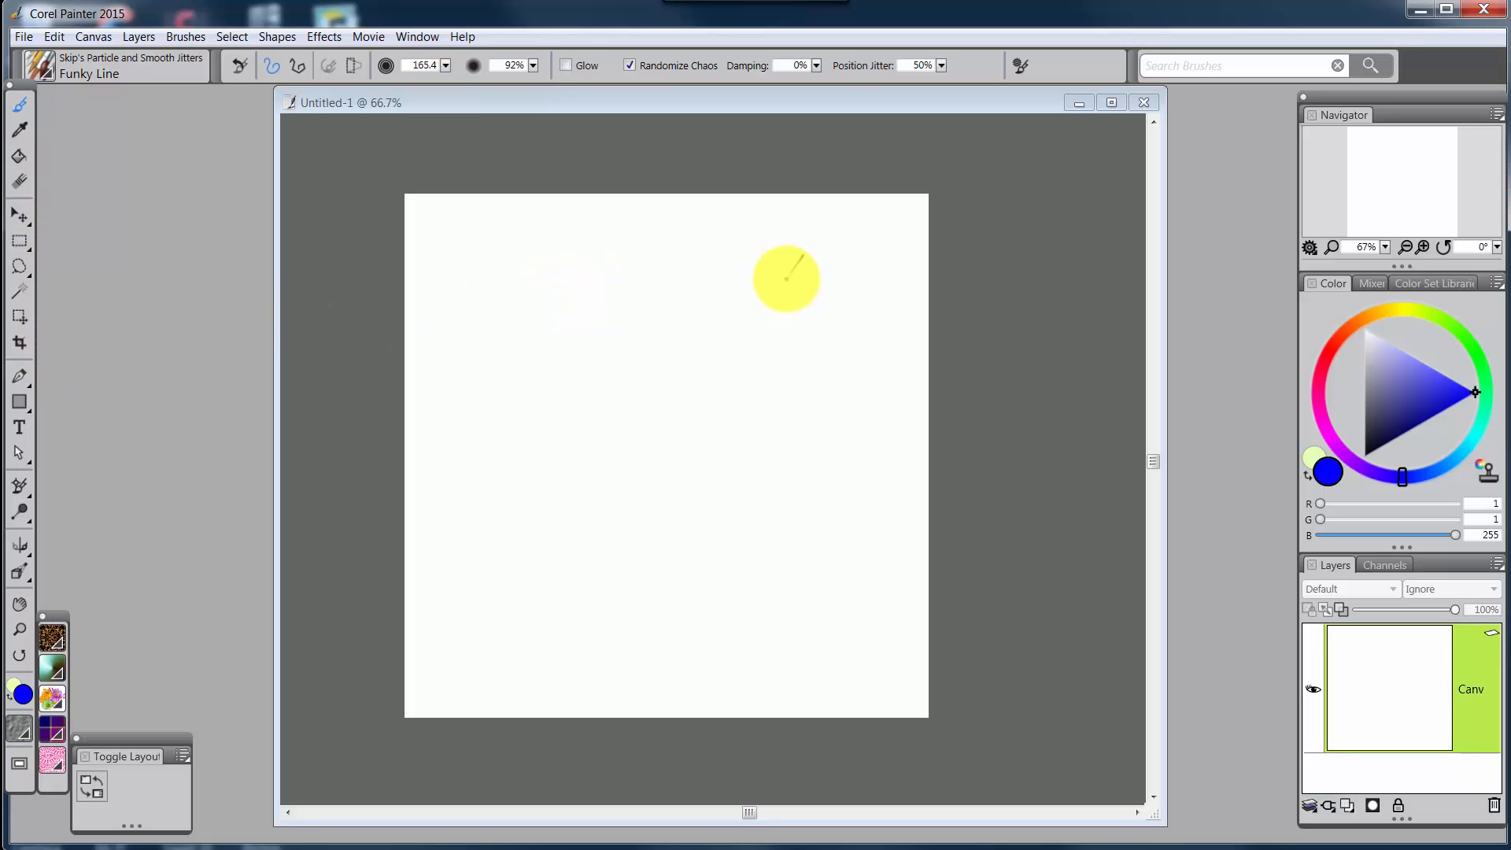
mouse_move(490, 227)
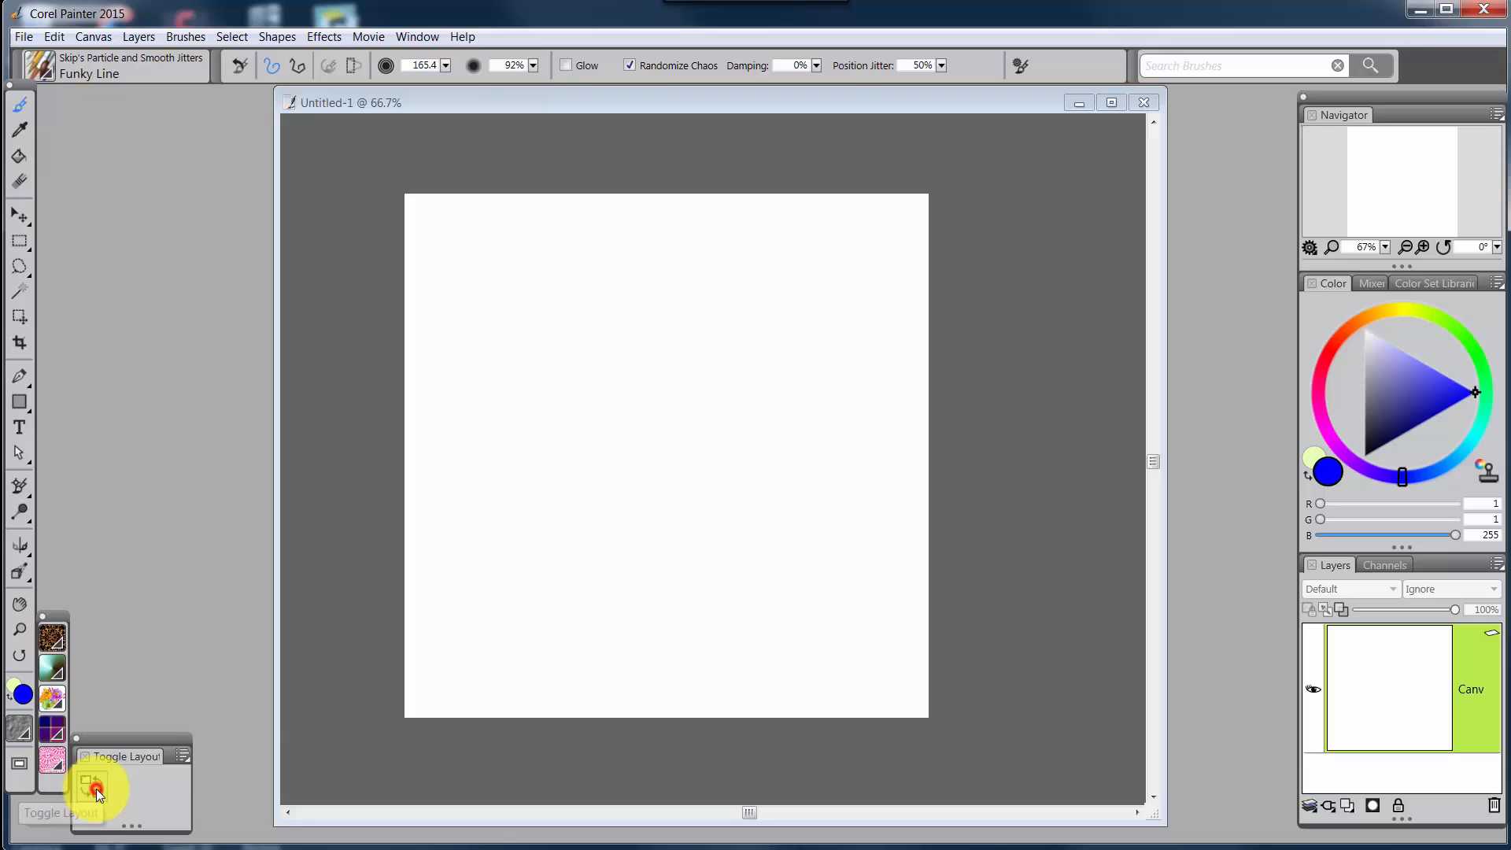
- Toggle back to the Skip's Watercolor layout and list the saved palette arrangements
left_click(92, 788)
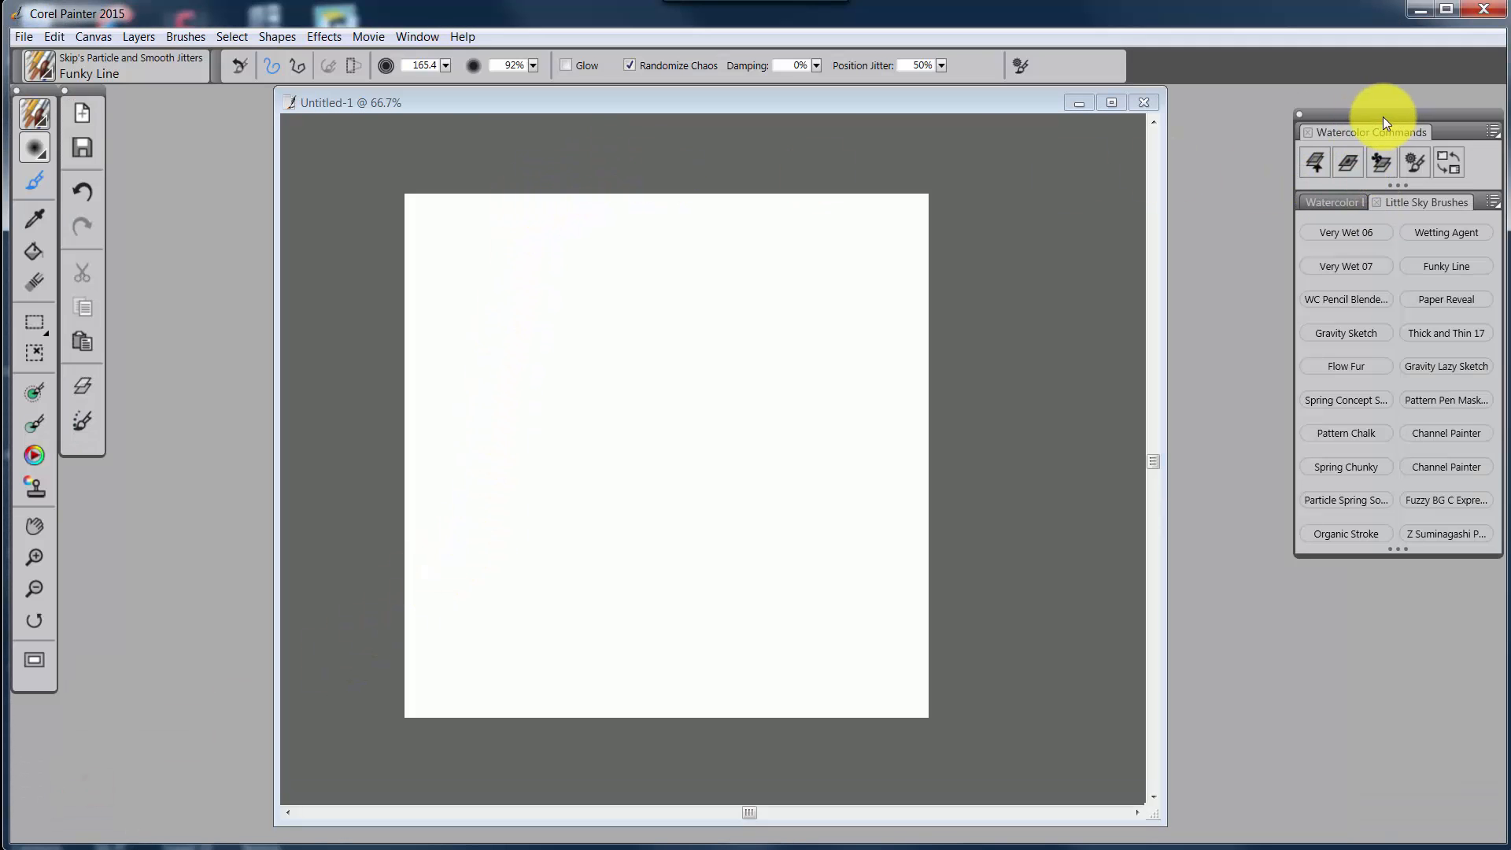
mouse_move(1137, 238)
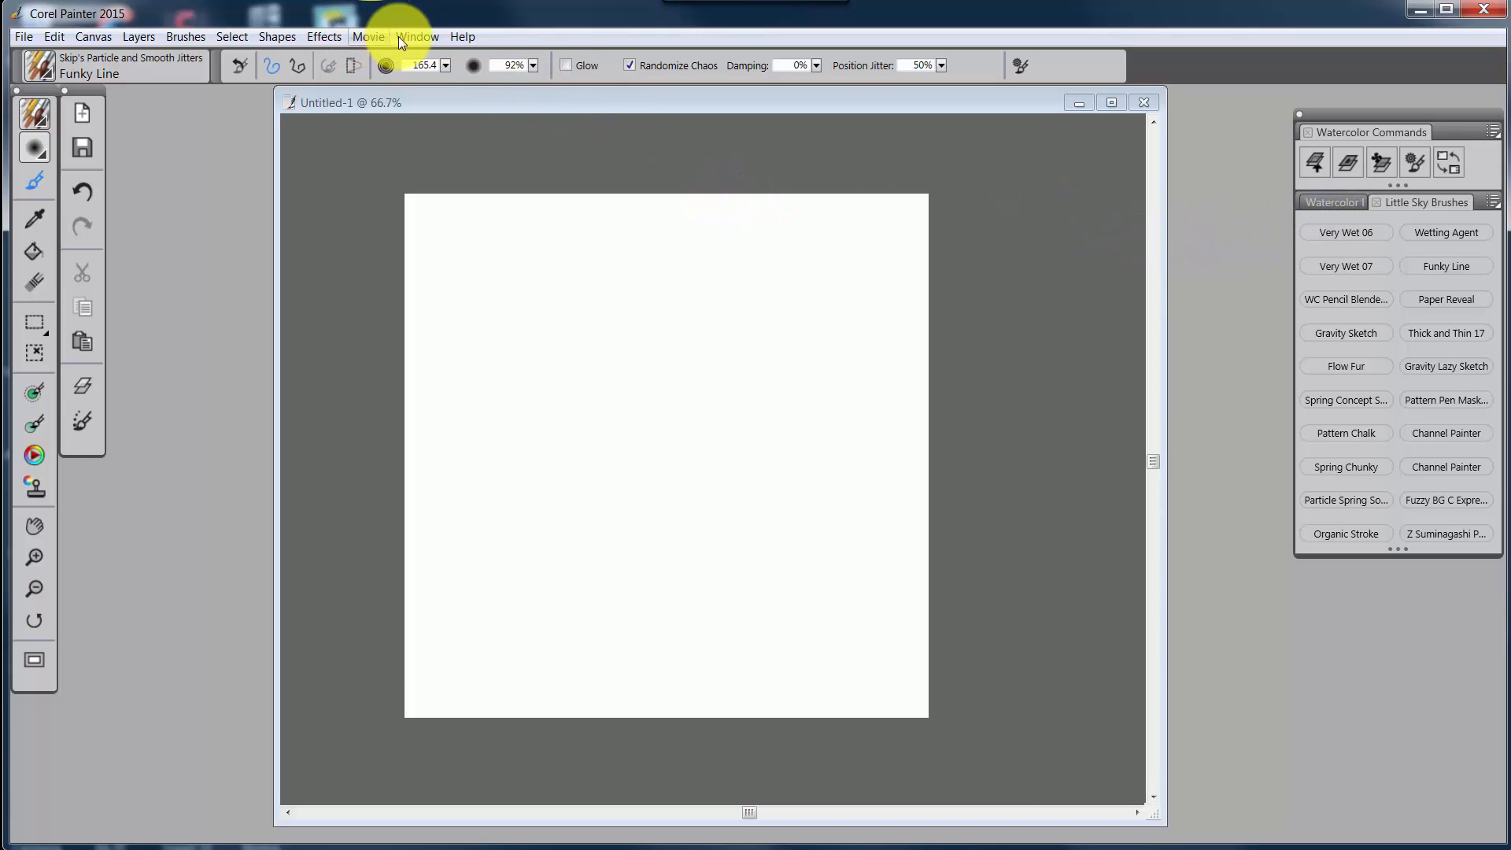
left_click(416, 37)
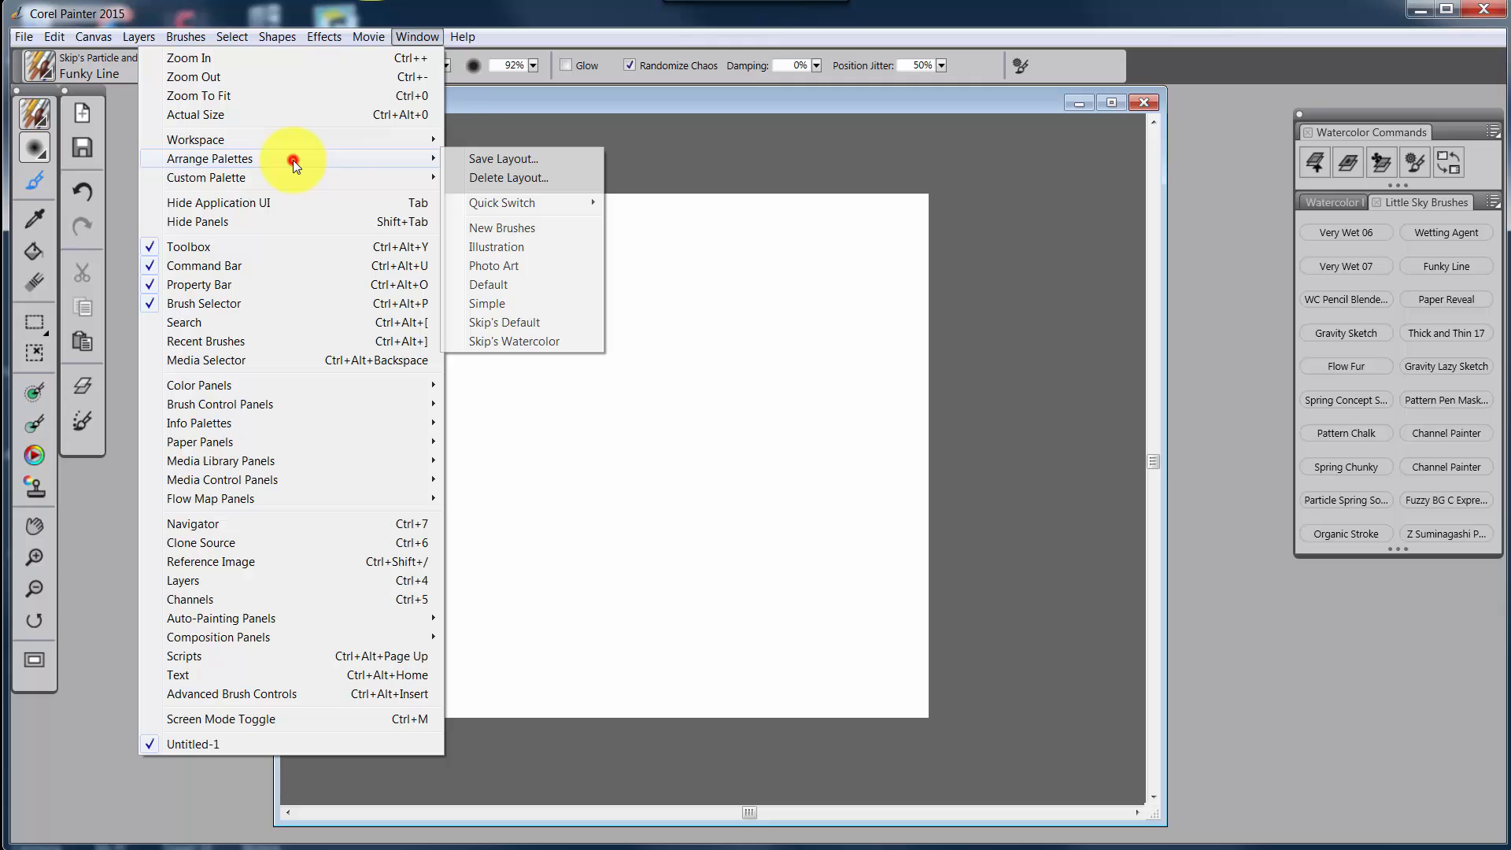
mouse_move(502, 159)
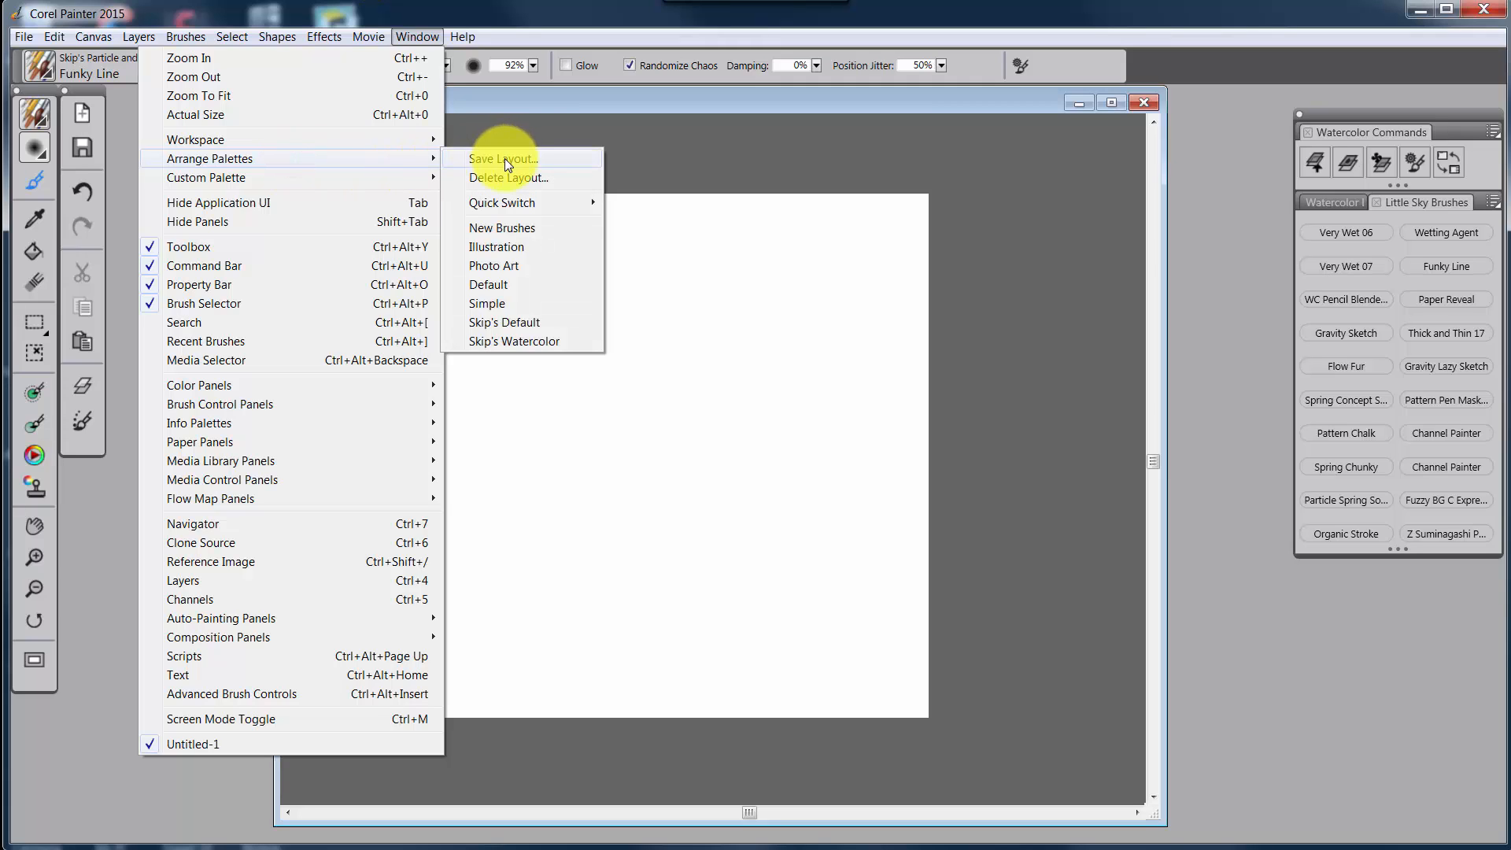
left_click(502, 158)
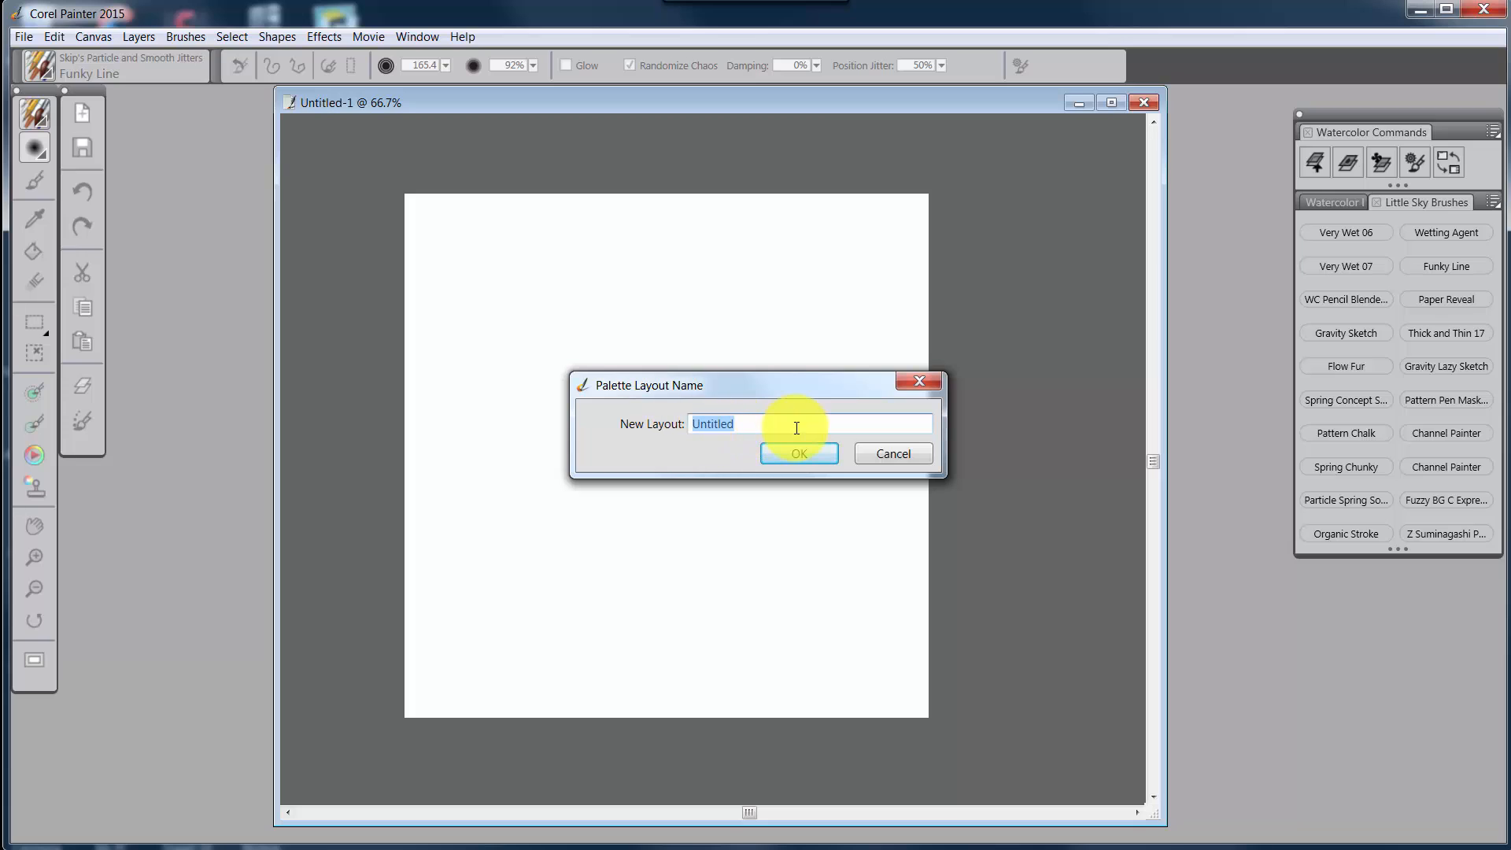
mouse_move(758, 392)
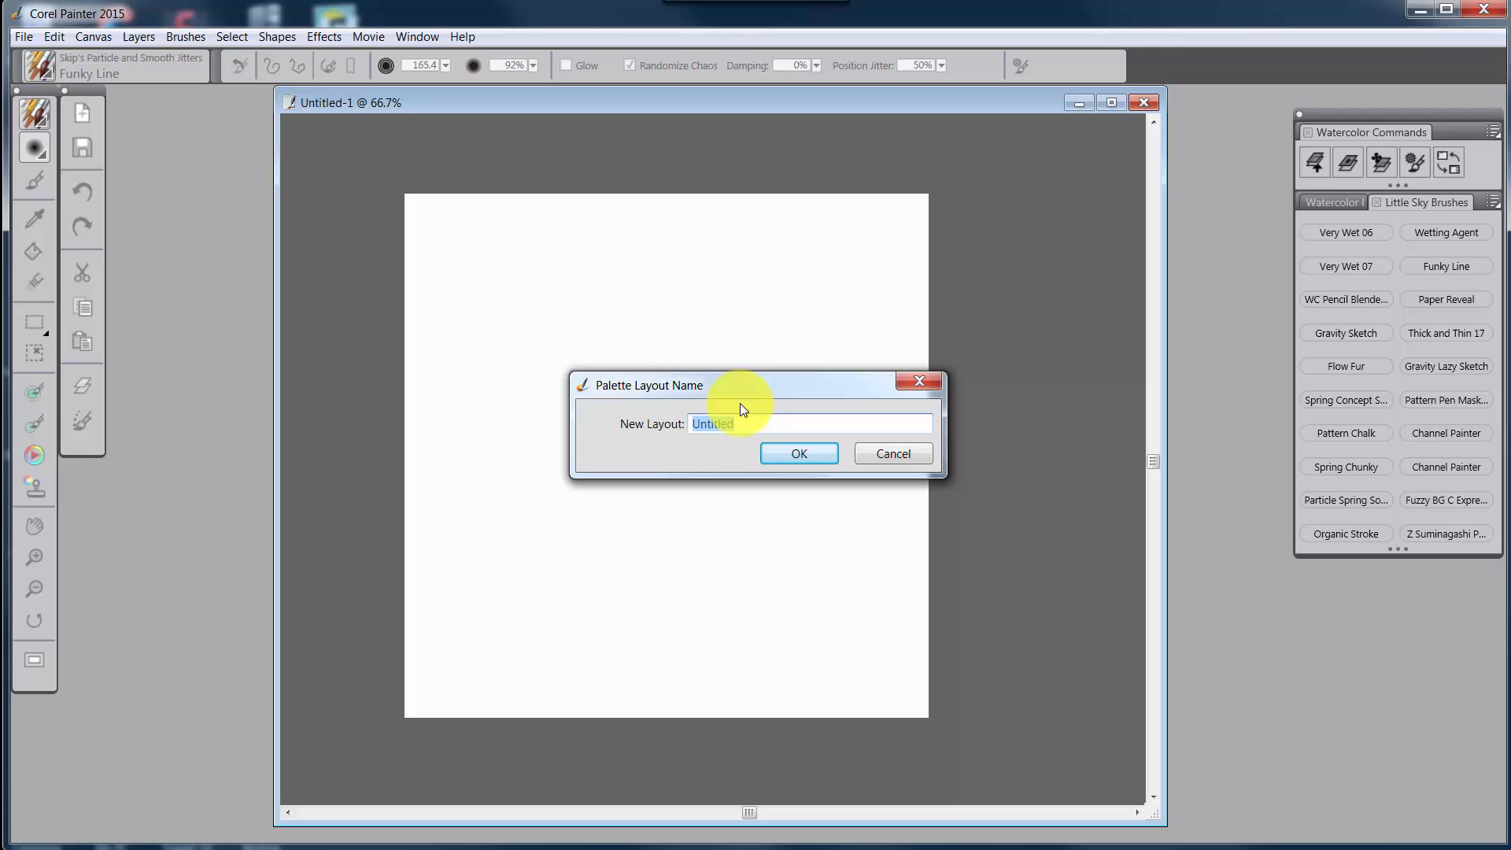
mouse_move(808, 454)
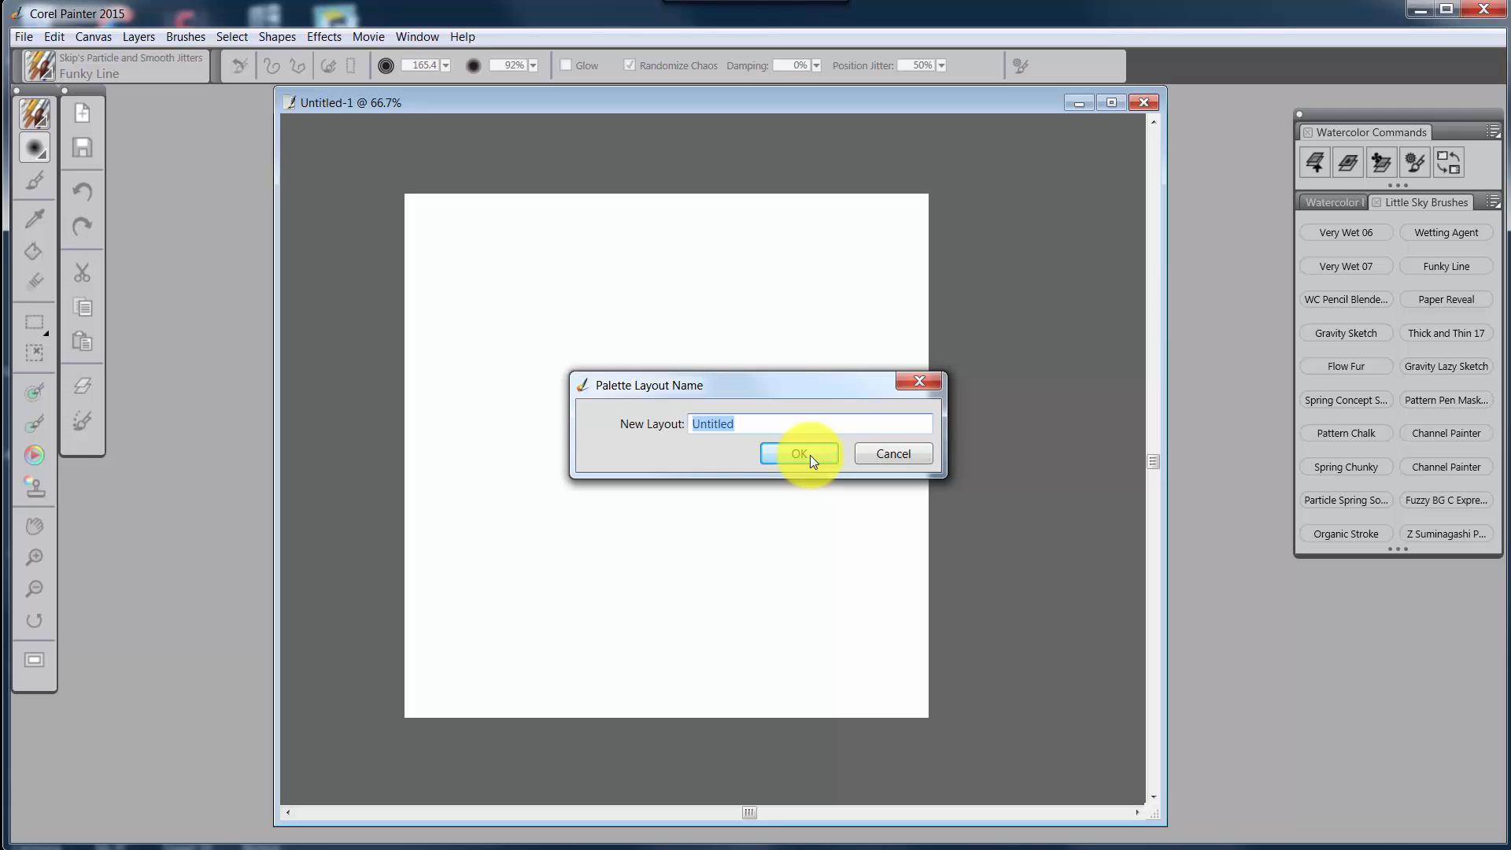
left_click(798, 454)
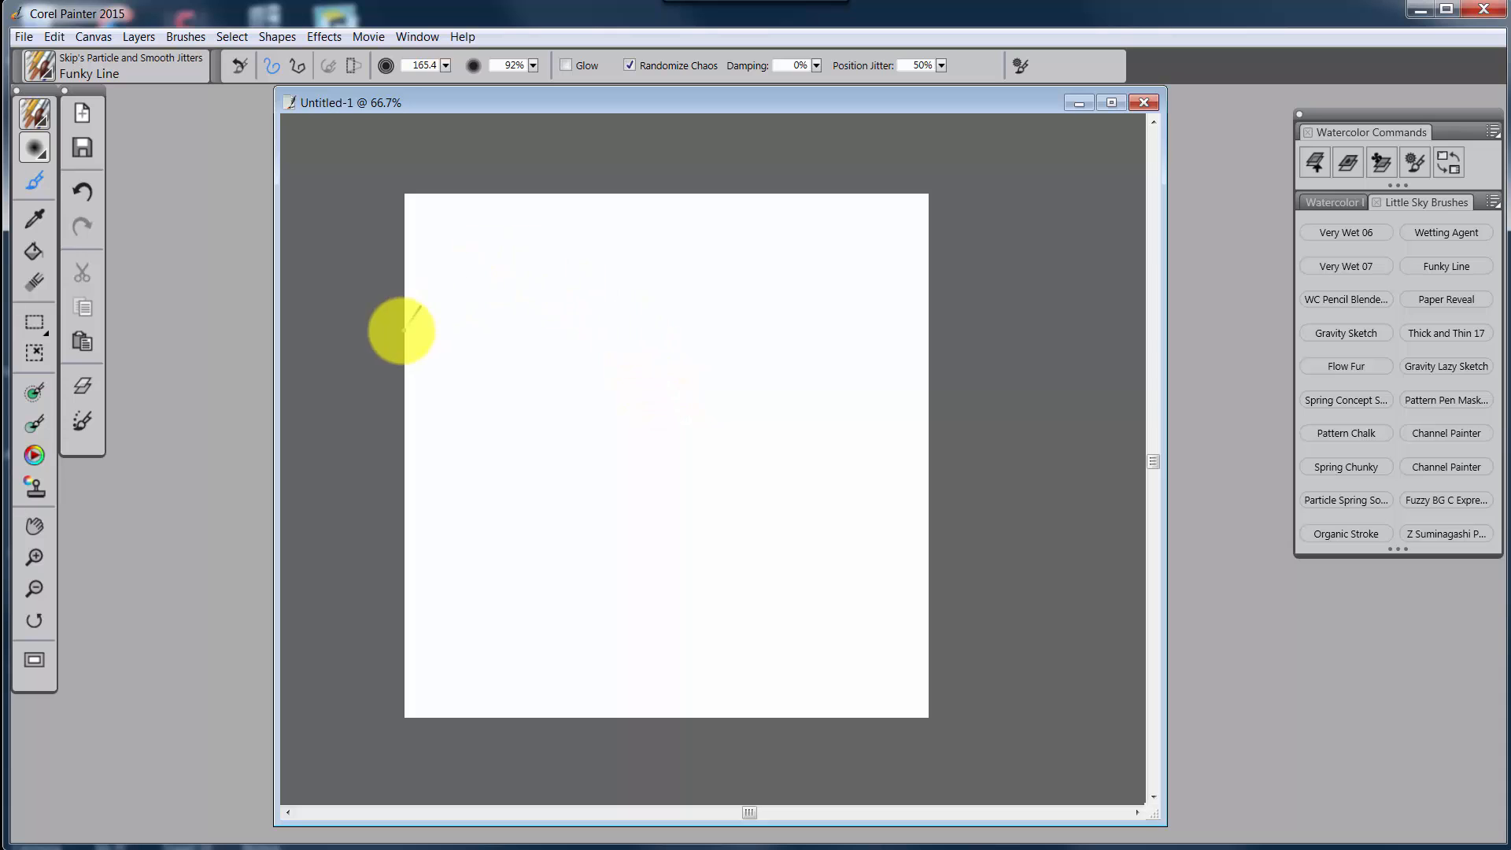
- Load Skip's Default via Quick Switch, then toggle to the other saved layout
left_click(416, 37)
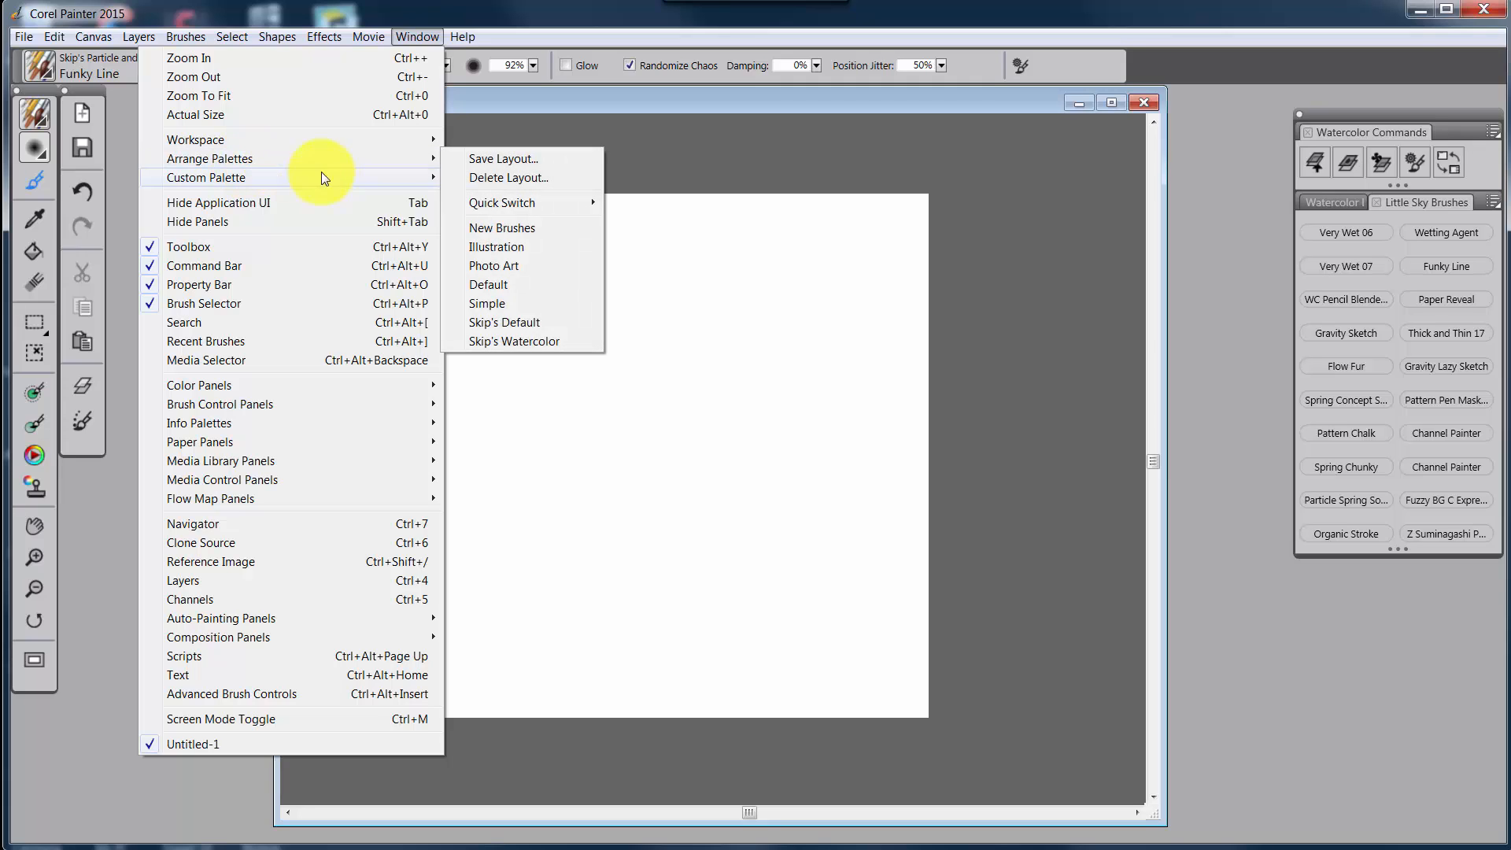
mouse_move(511, 202)
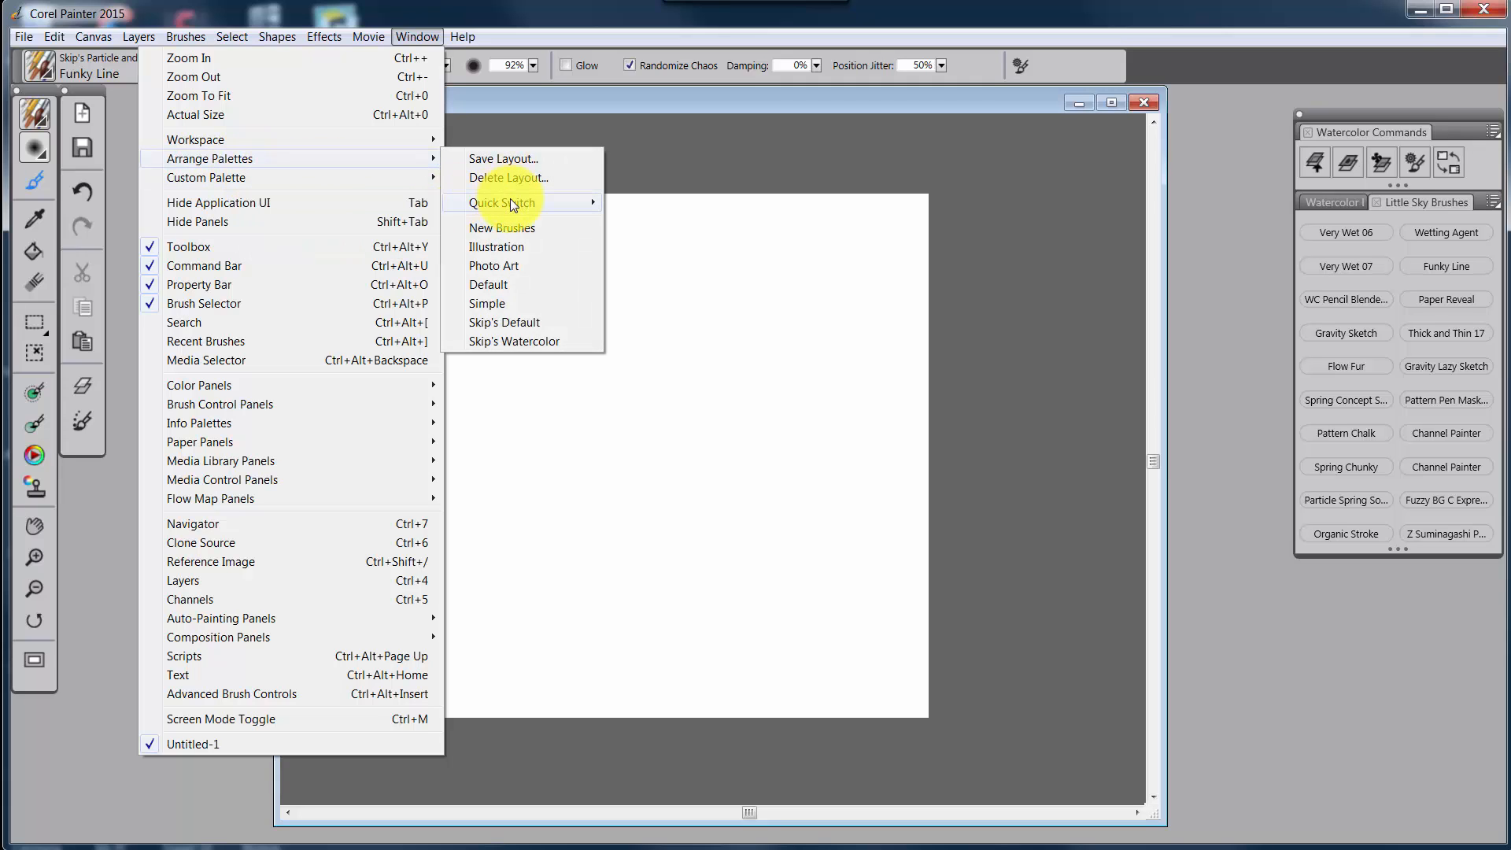
mouse_move(206, 177)
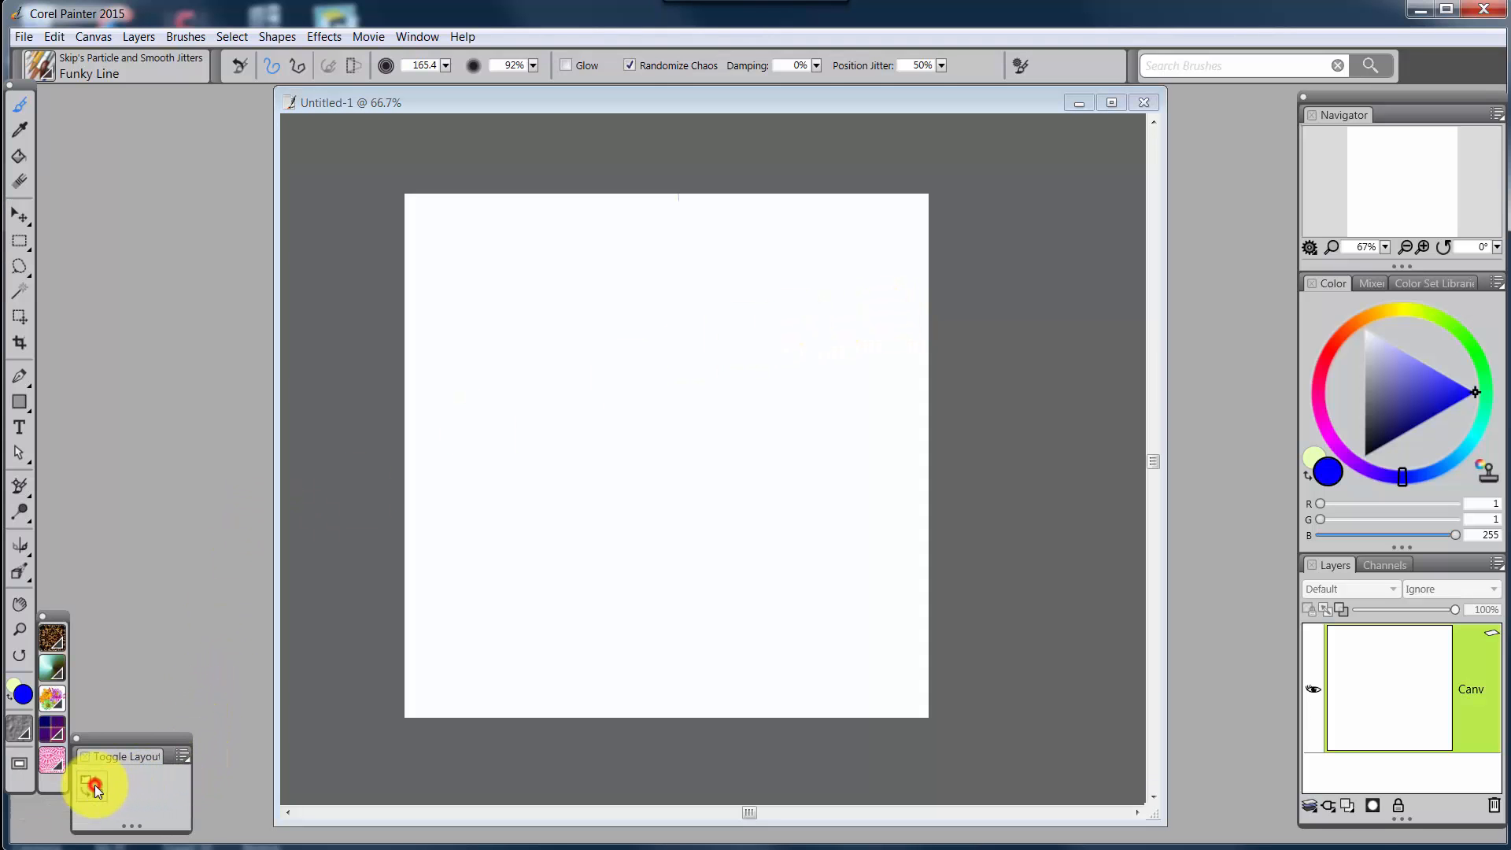
left_click(94, 785)
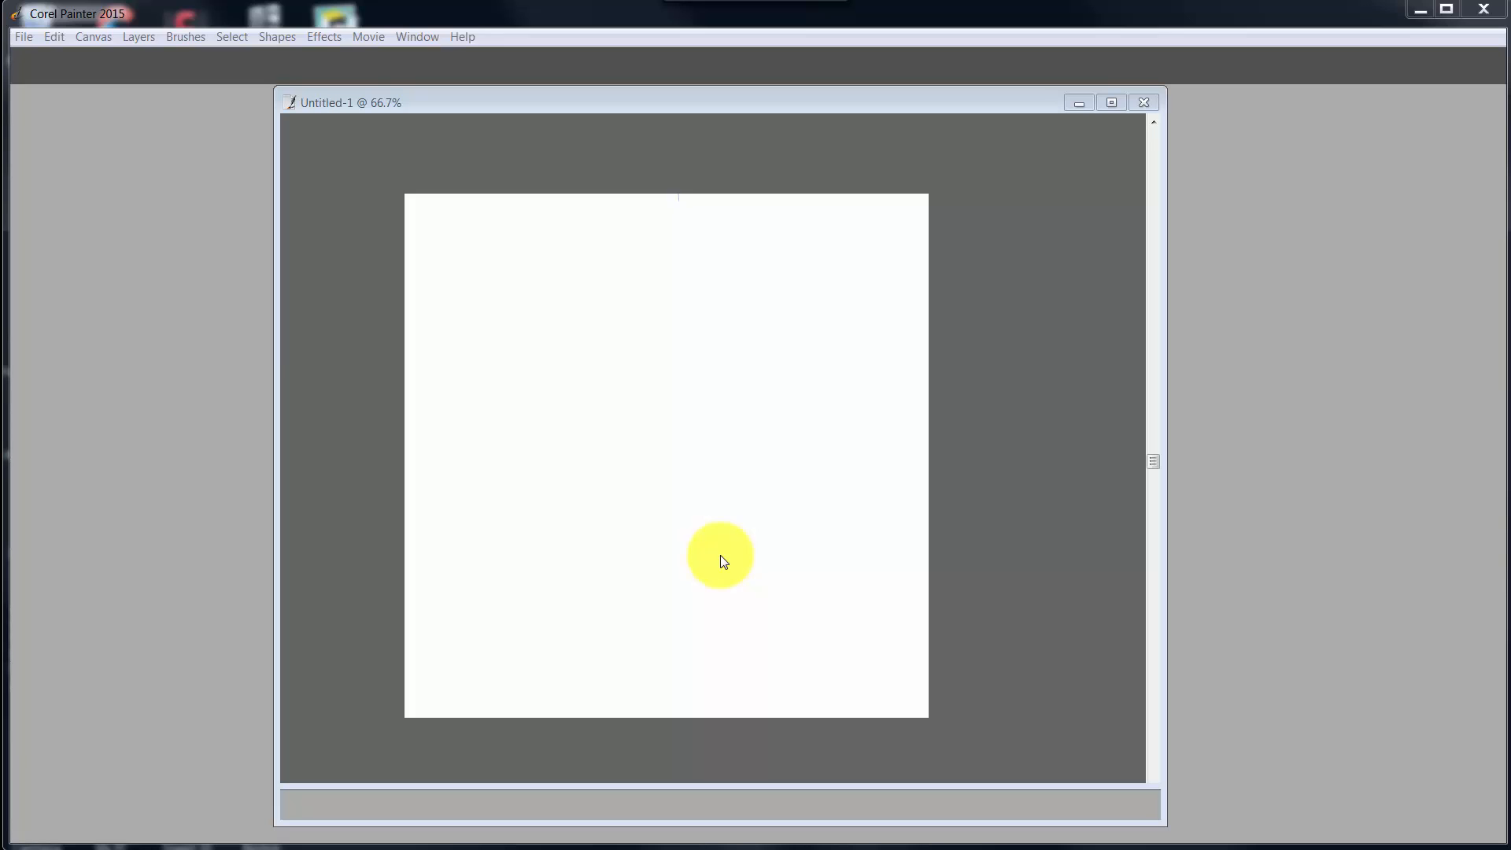